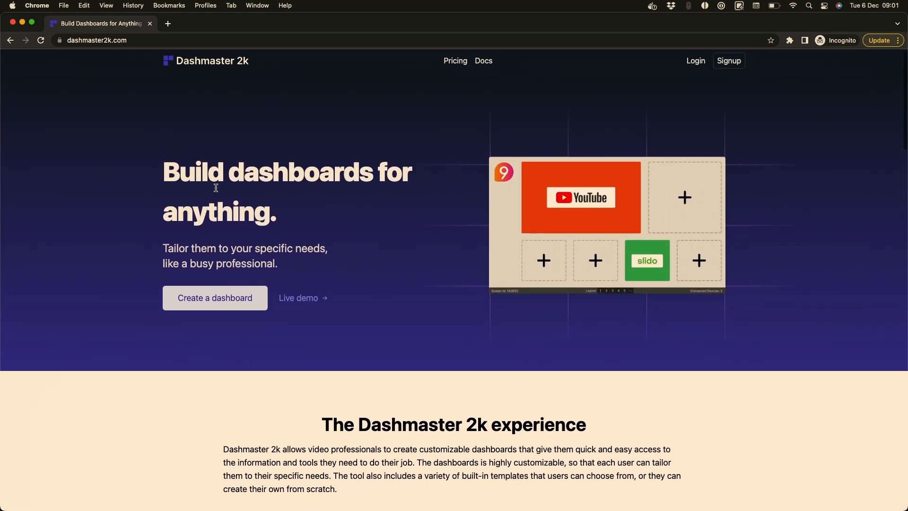
pyautogui.moveTo(282, 384)
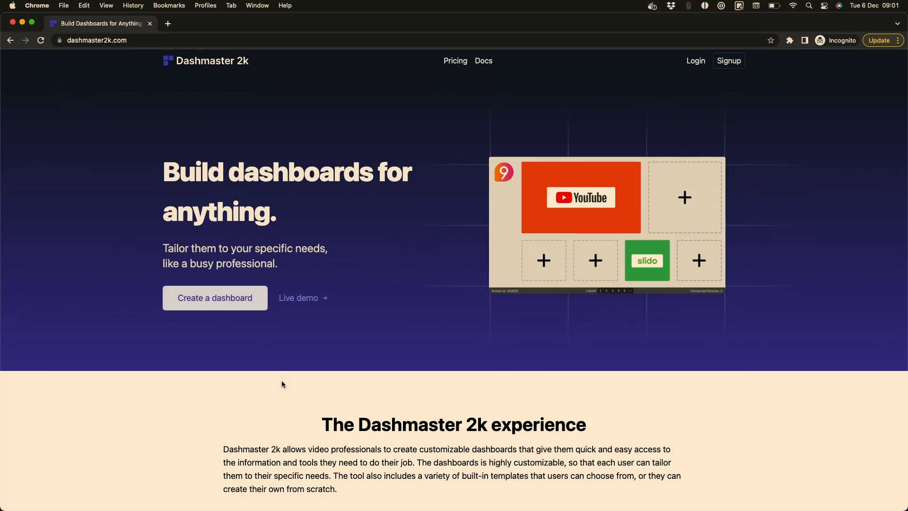
# Start a new dashboard from the dashmaster2k.com landing page
pyautogui.click(215, 298)
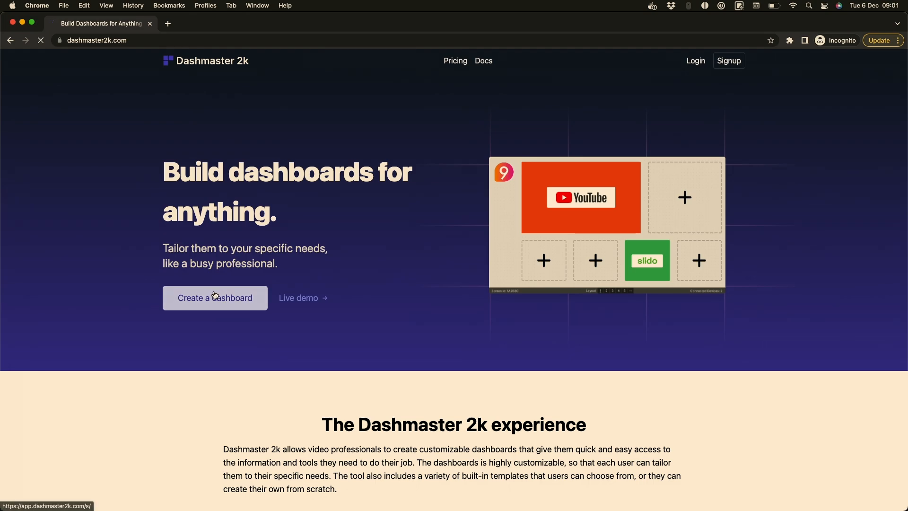
# Apply the 2x2 layout and open Edit Module for the empty box
pyautogui.click(214, 298)
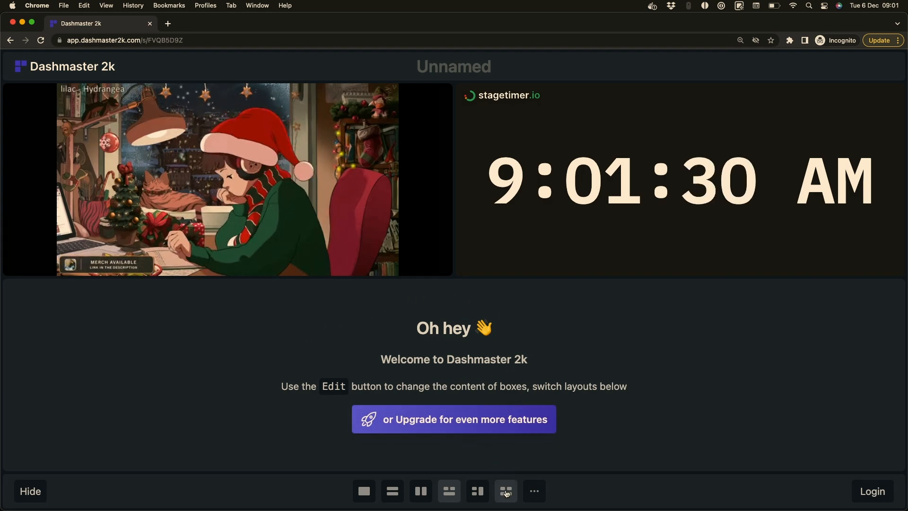
pyautogui.click(505, 491)
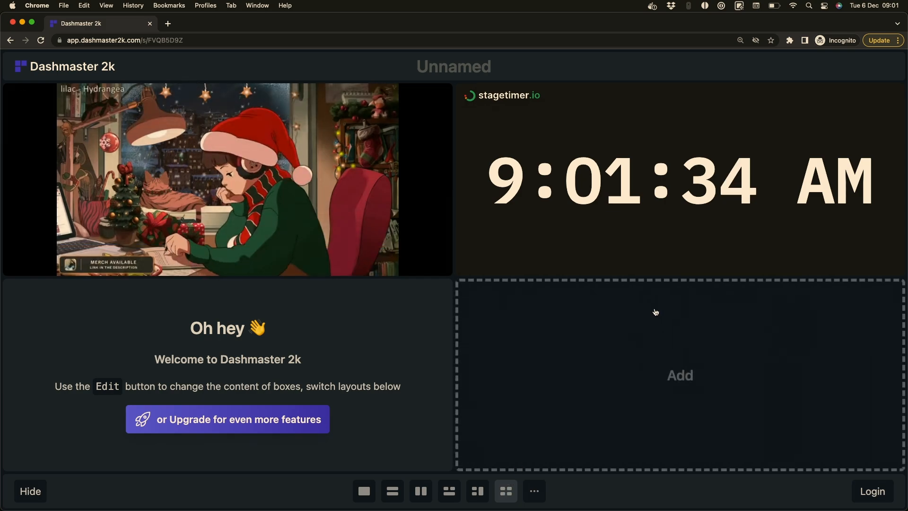
pyautogui.click(679, 375)
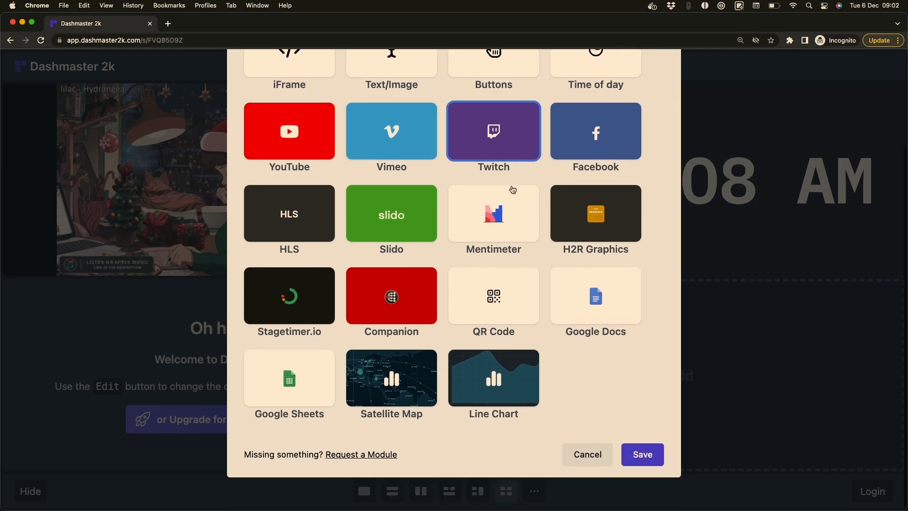
# Choose Twitch as the empty box's module
pyautogui.click(289, 295)
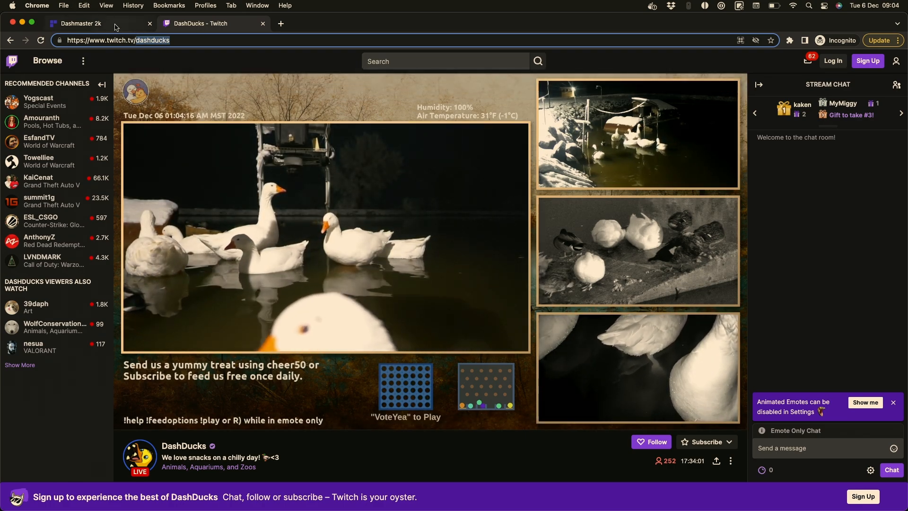
# Set two boxes to Twitch 'dashducks': one Channel stream, one Chat, saving each
pyautogui.click(87, 23)
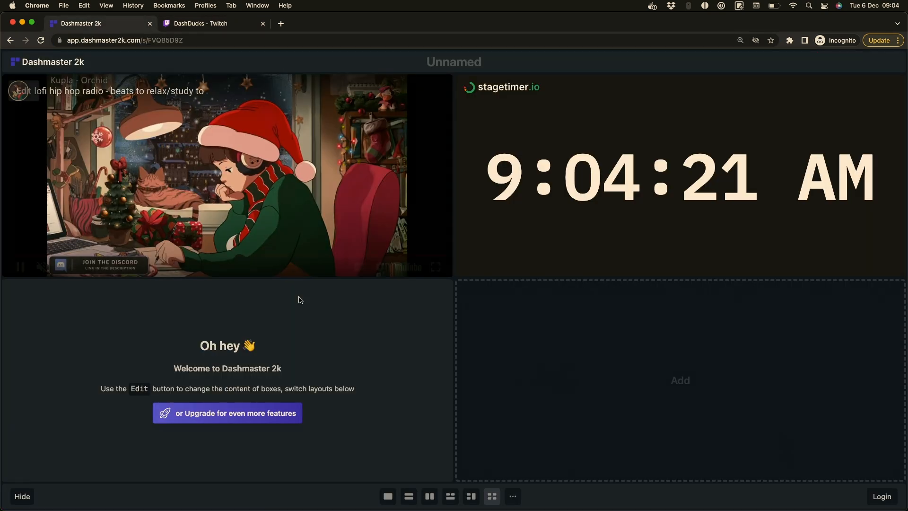
pyautogui.click(429, 497)
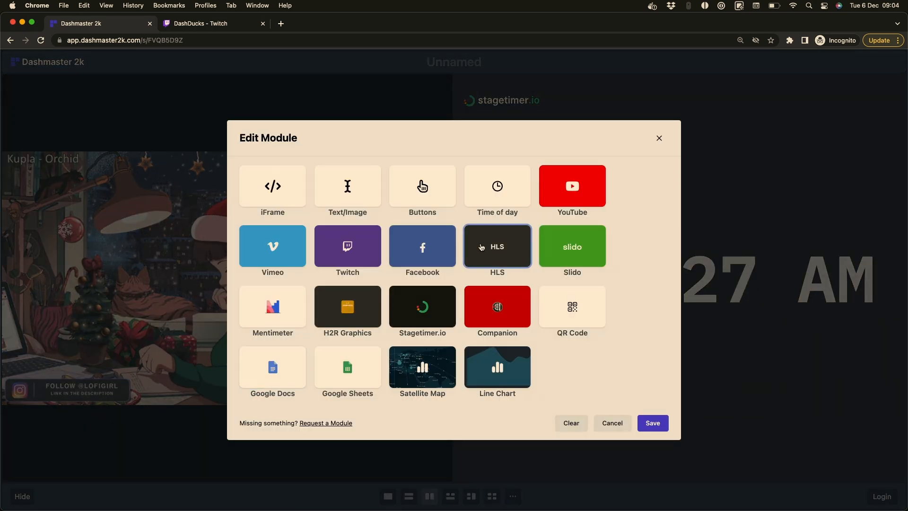
pyautogui.click(347, 246)
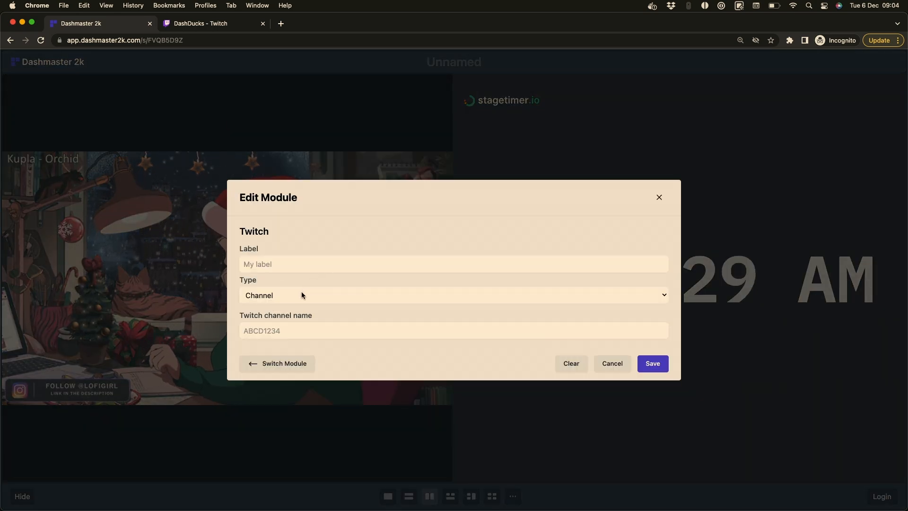
pyautogui.click(453, 331)
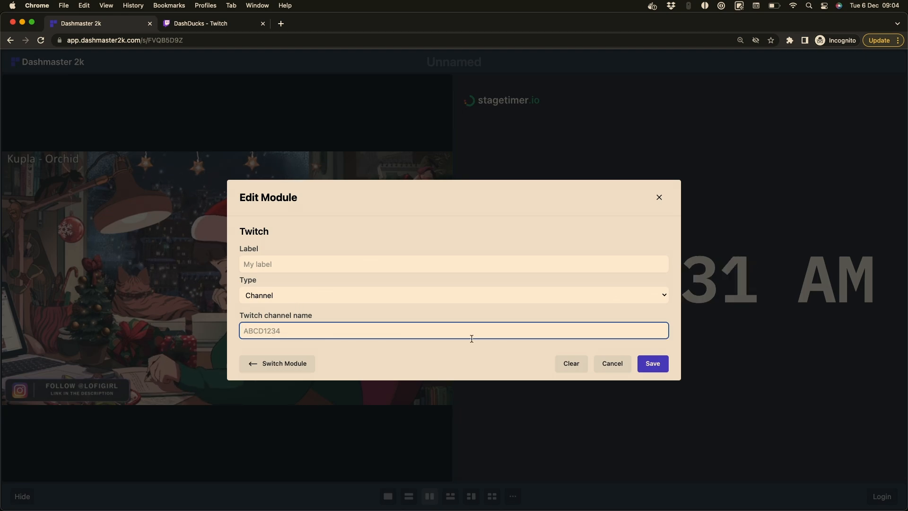
pyautogui.click(651, 363)
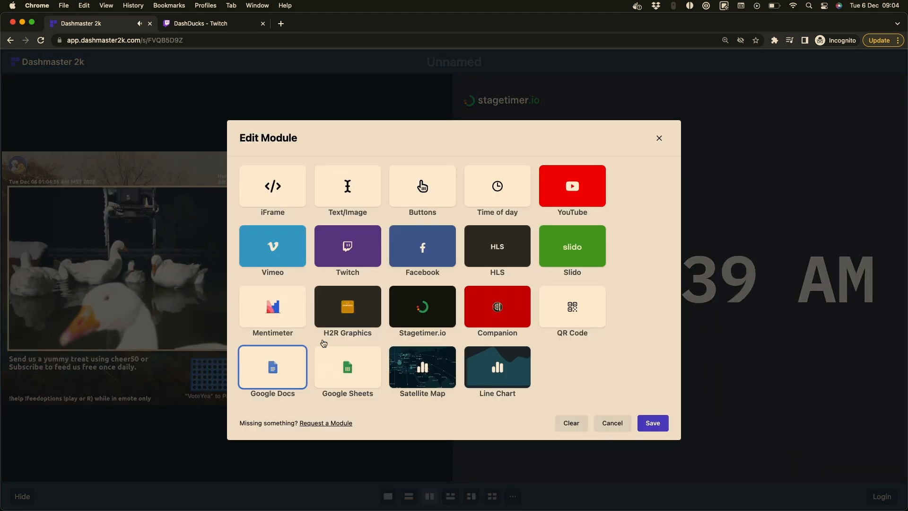
pyautogui.click(348, 246)
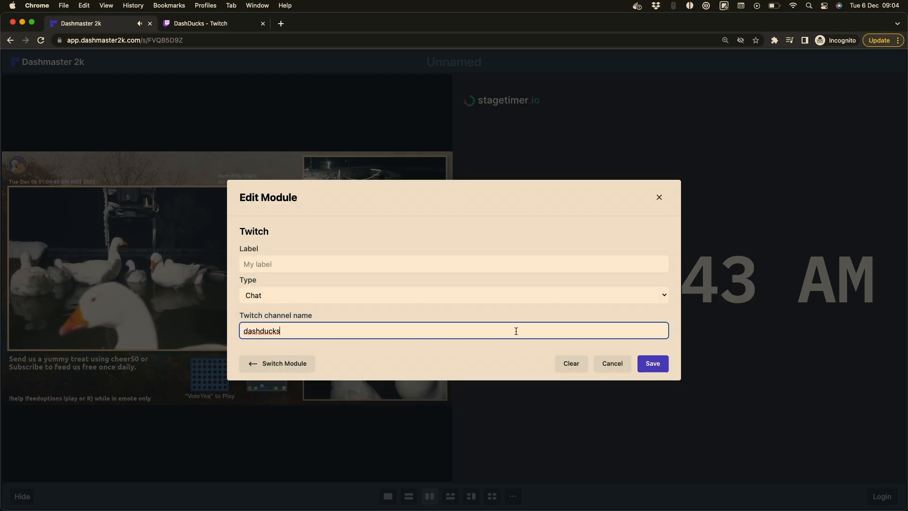
pyautogui.click(652, 363)
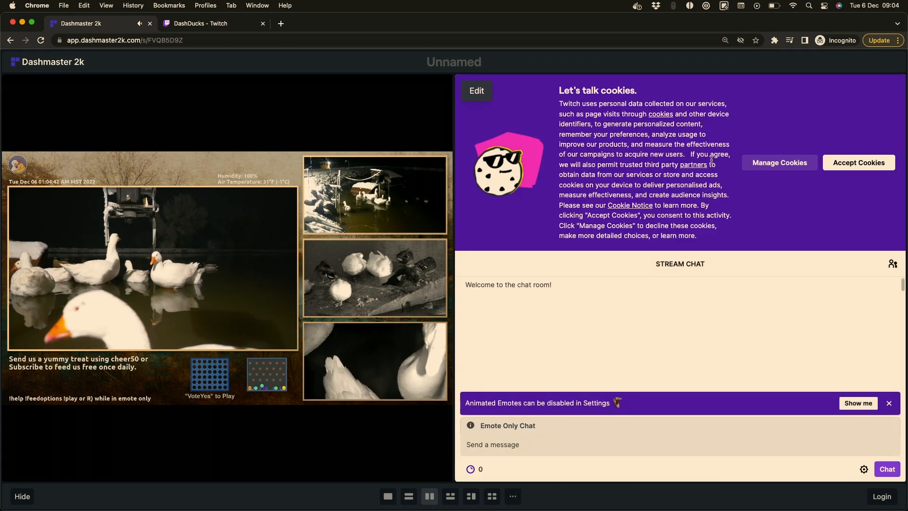
pyautogui.click(858, 162)
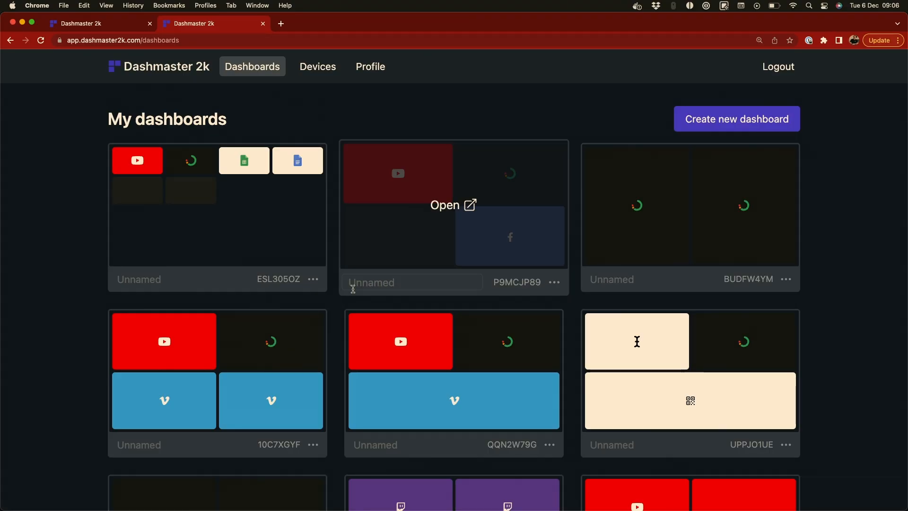
pyautogui.scroll(-3)
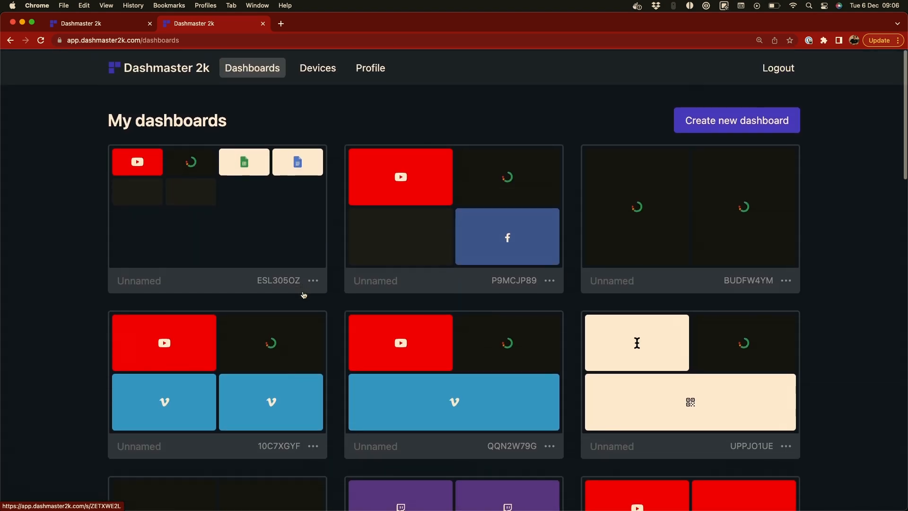
pyautogui.click(121, 40)
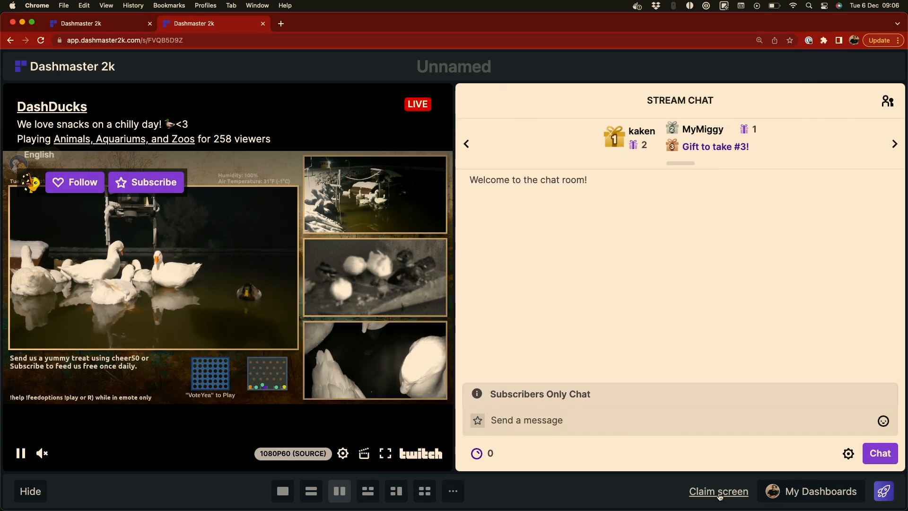
pyautogui.click(718, 491)
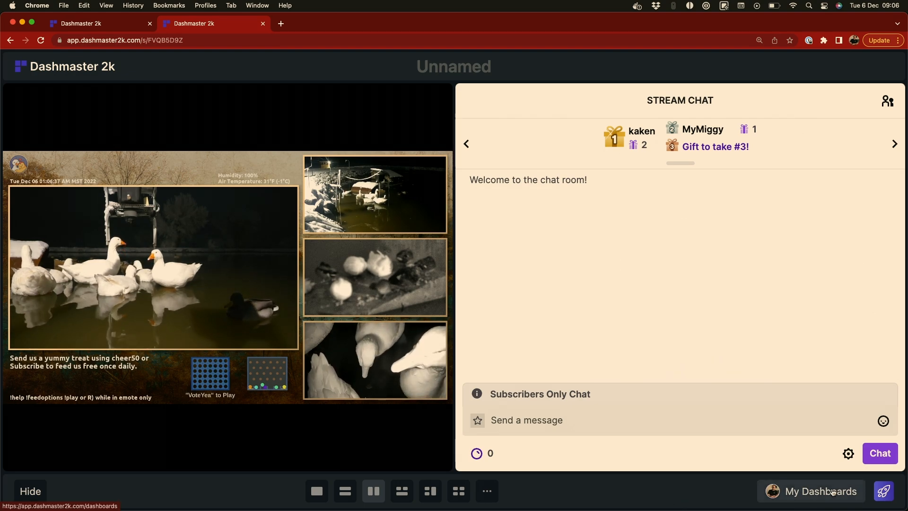
pyautogui.click(814, 491)
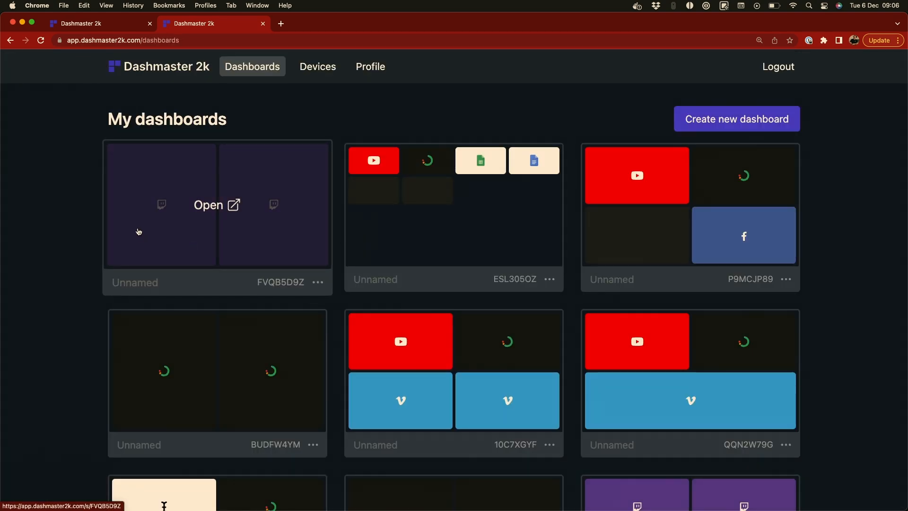
pyautogui.click(135, 283)
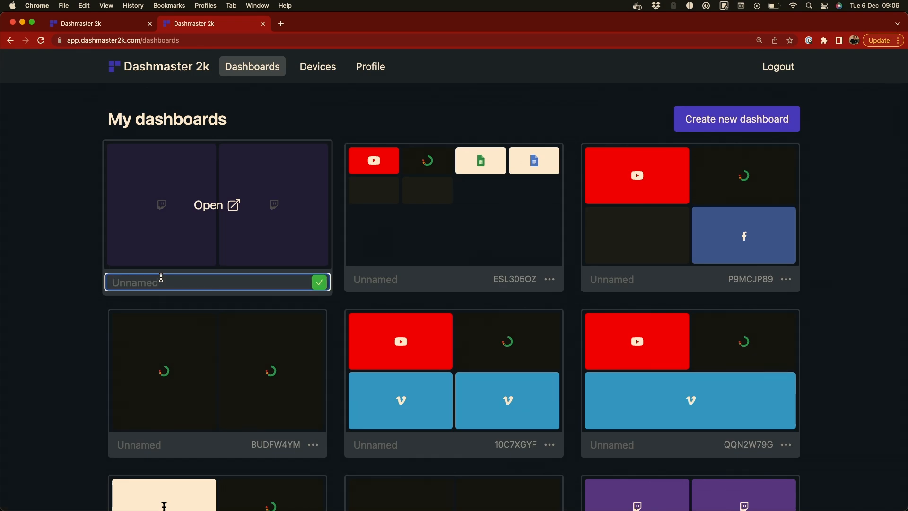
pyautogui.write('Demo')
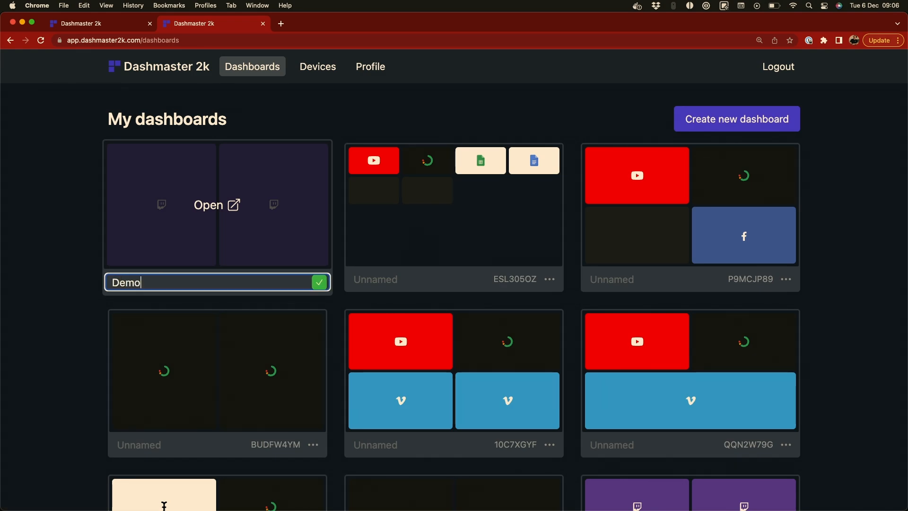
pyautogui.write('Ducks')
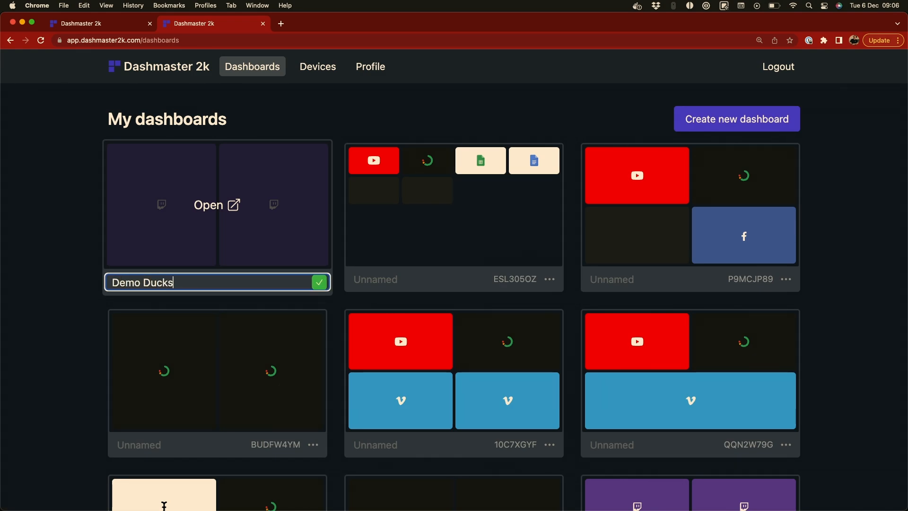
pyautogui.click(319, 283)
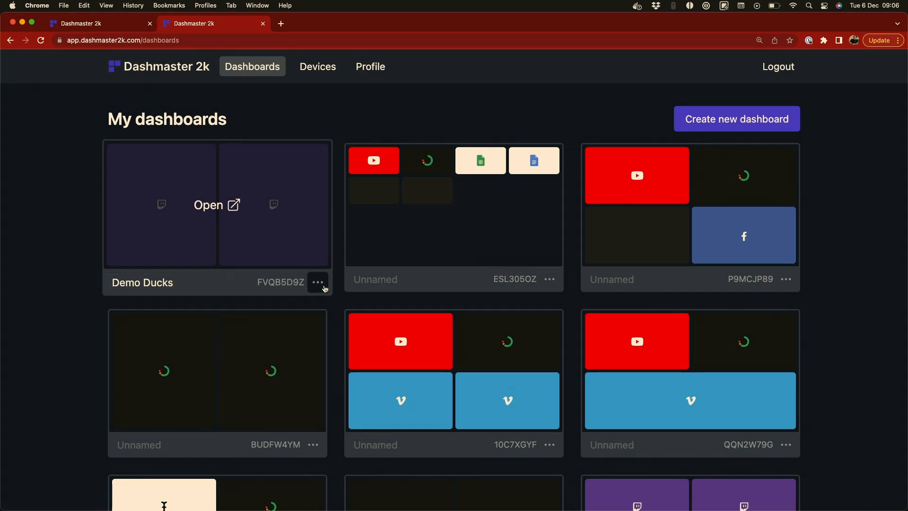
pyautogui.moveTo(210, 219)
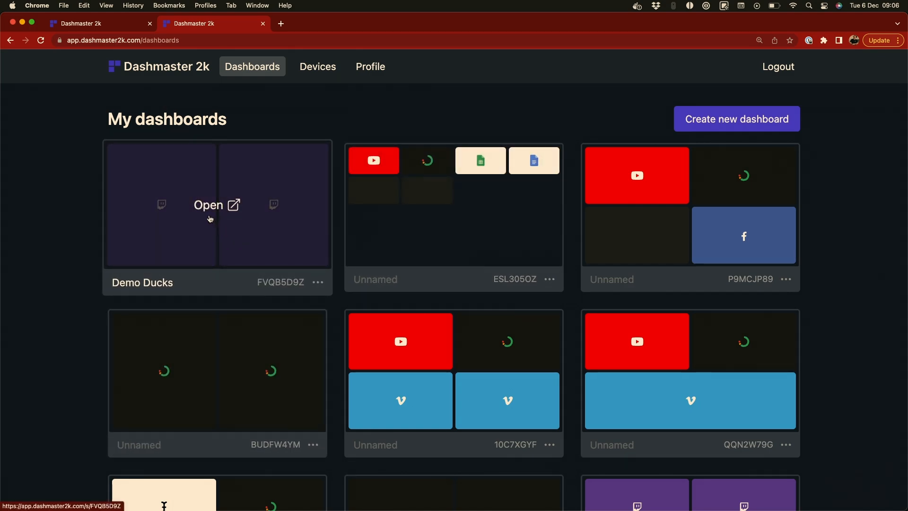
pyautogui.moveTo(204, 257)
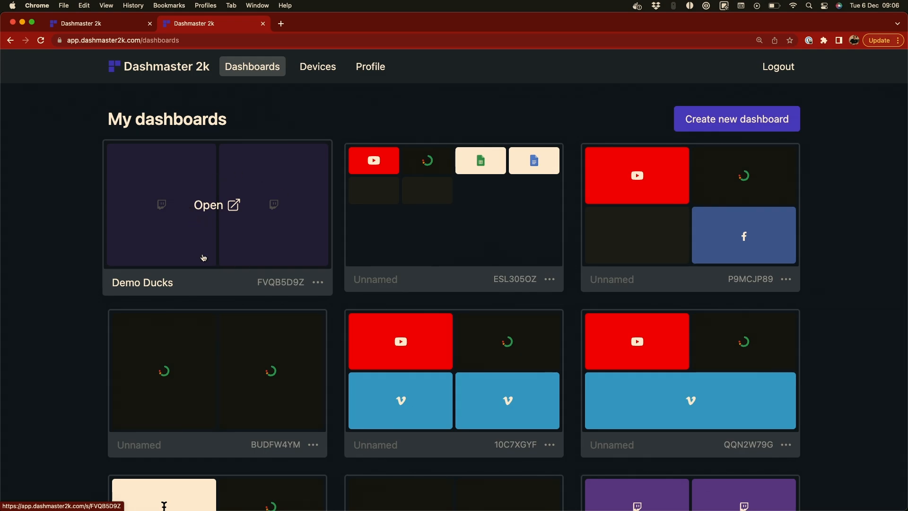
pyautogui.click(208, 204)
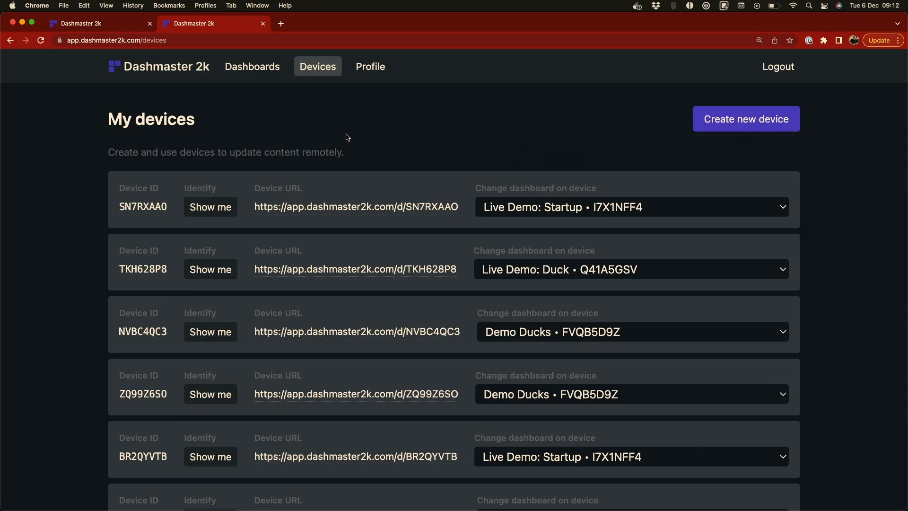
pyautogui.moveTo(234, 140)
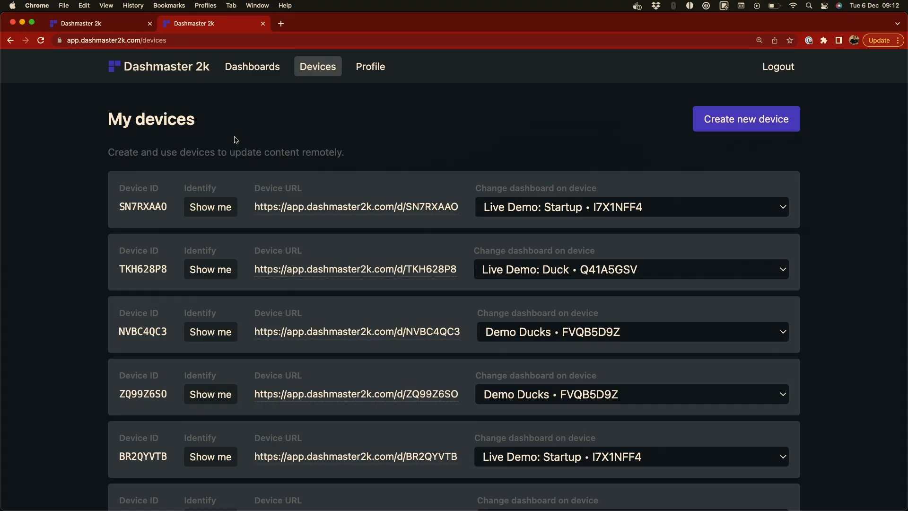
pyautogui.scroll(-3)
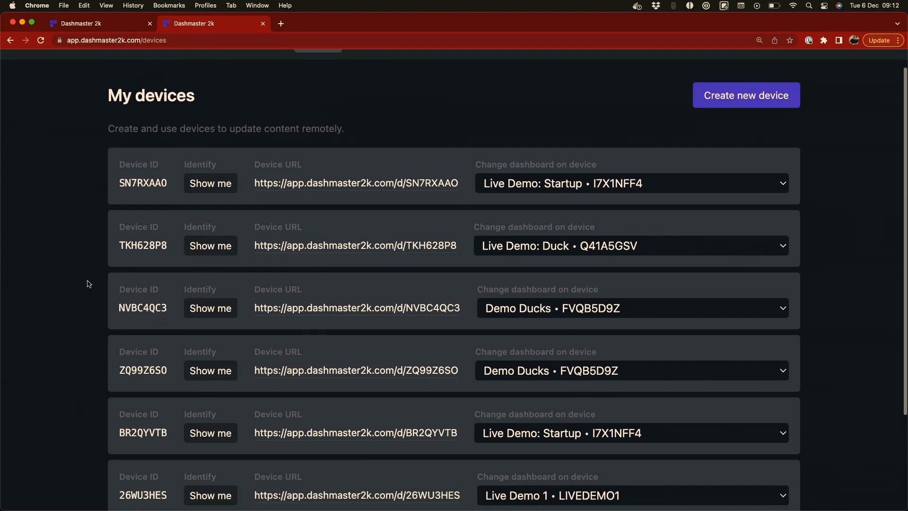
pyautogui.scroll(-3)
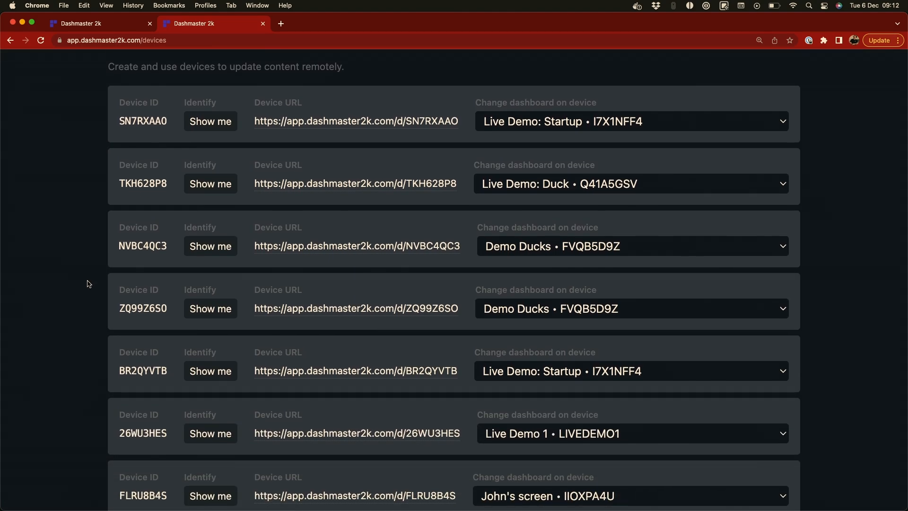
pyautogui.moveTo(477, 122)
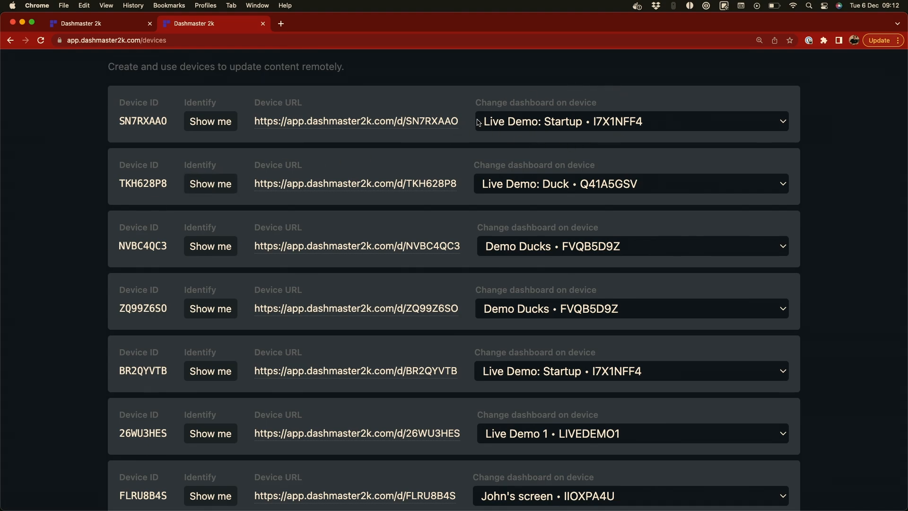
pyautogui.moveTo(107, 104)
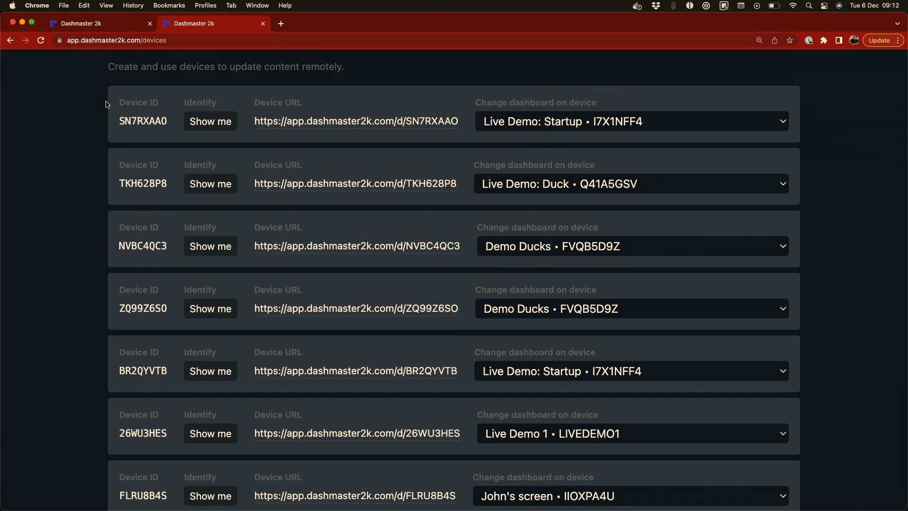
pyautogui.moveTo(242, 122)
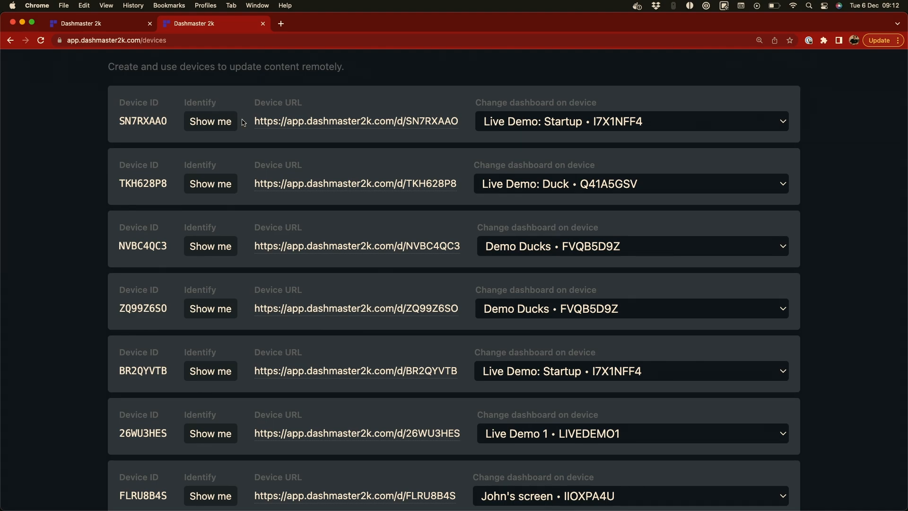
pyautogui.moveTo(495, 124)
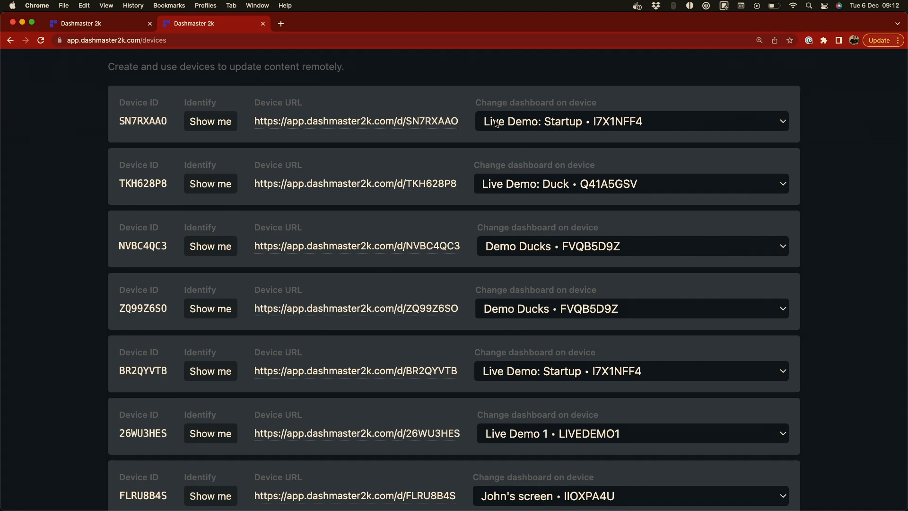
pyautogui.moveTo(665, 119)
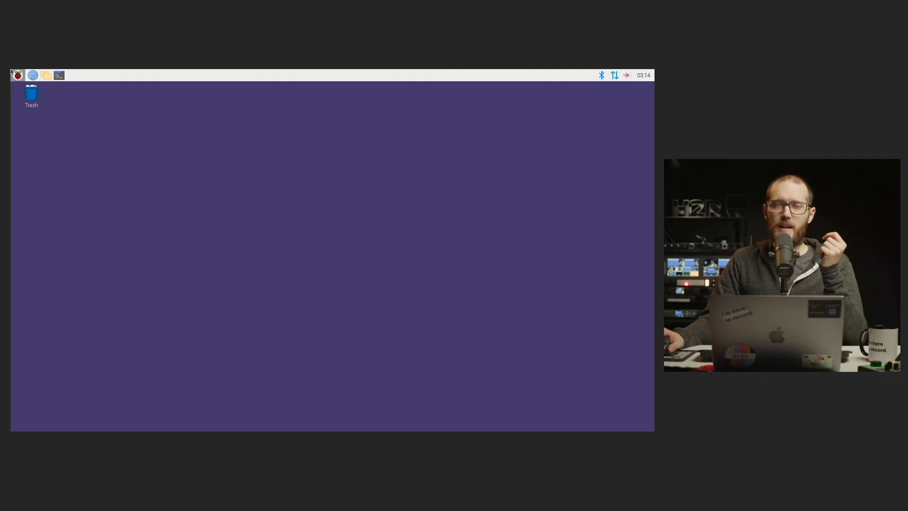
pyautogui.click(17, 75)
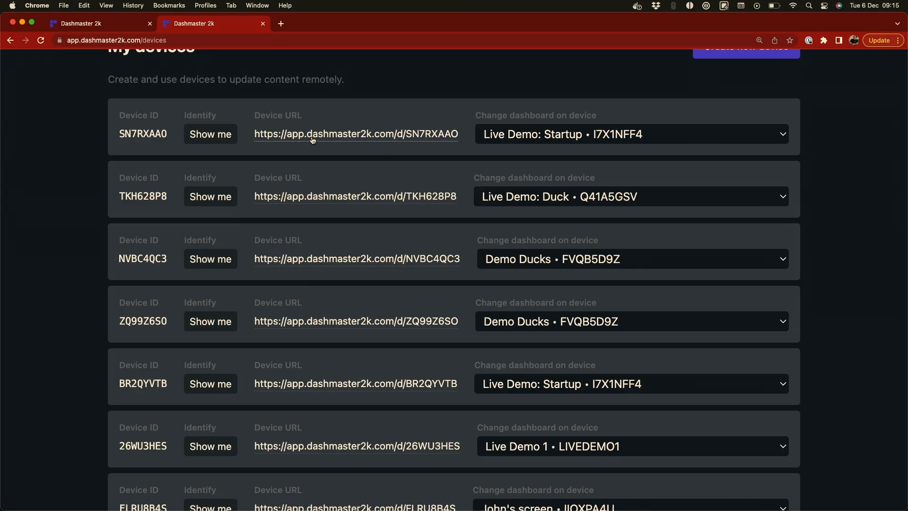
pyautogui.moveTo(400, 139)
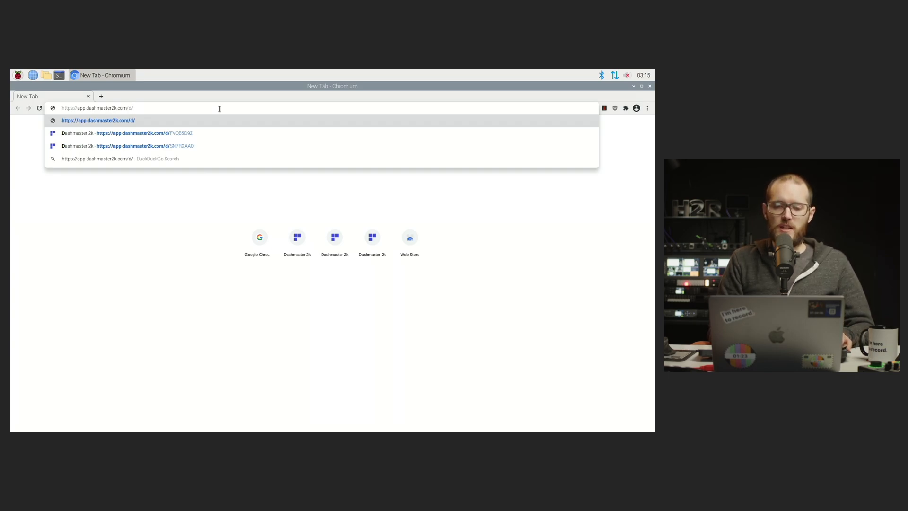
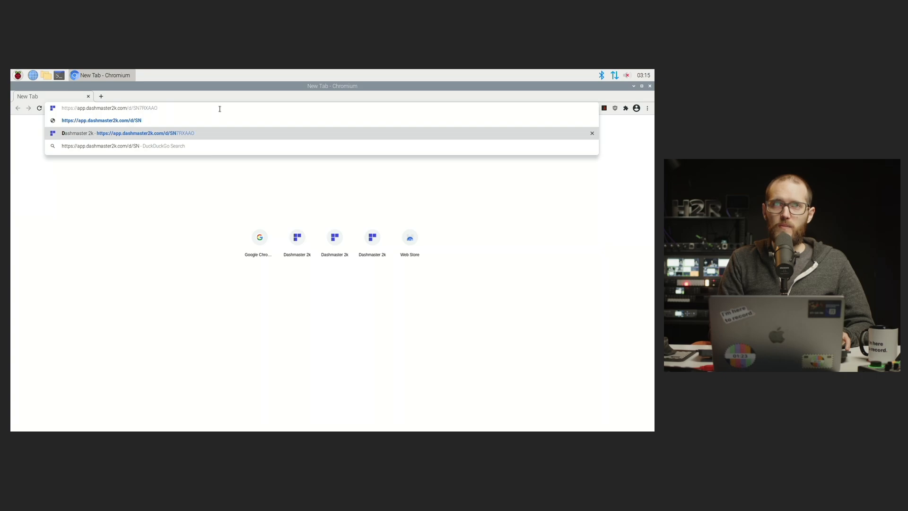
pyautogui.press('Return')
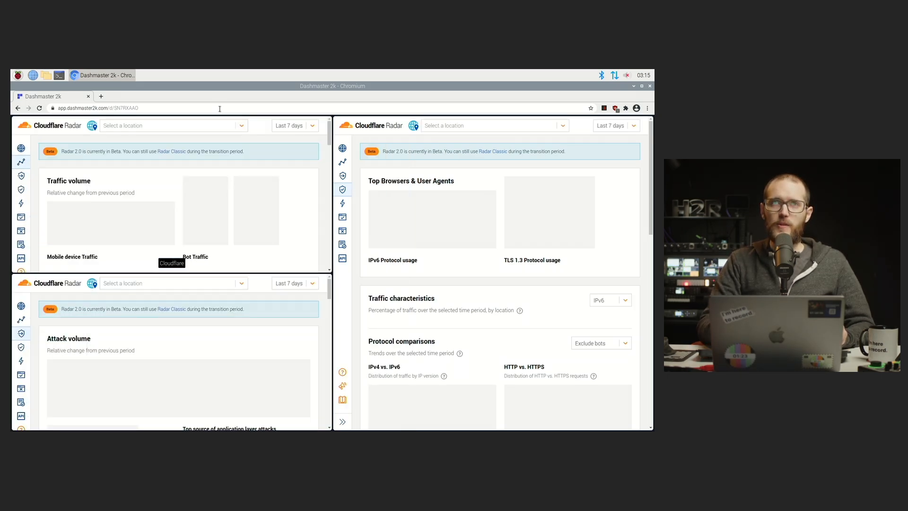
pyautogui.press('f11')
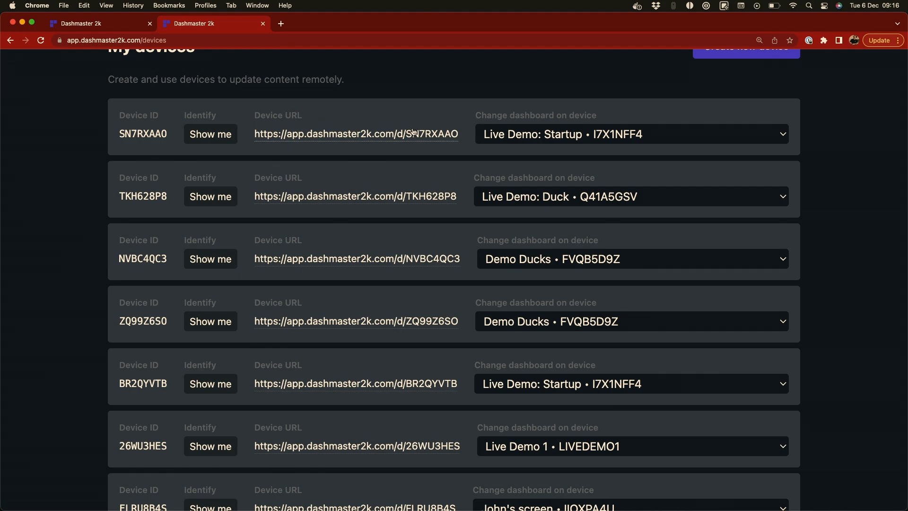
pyautogui.moveTo(470, 129)
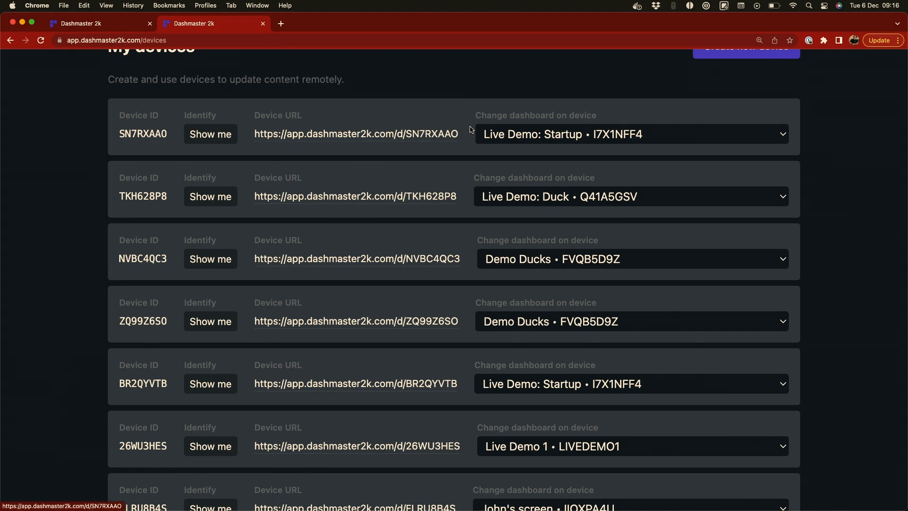
pyautogui.click(632, 134)
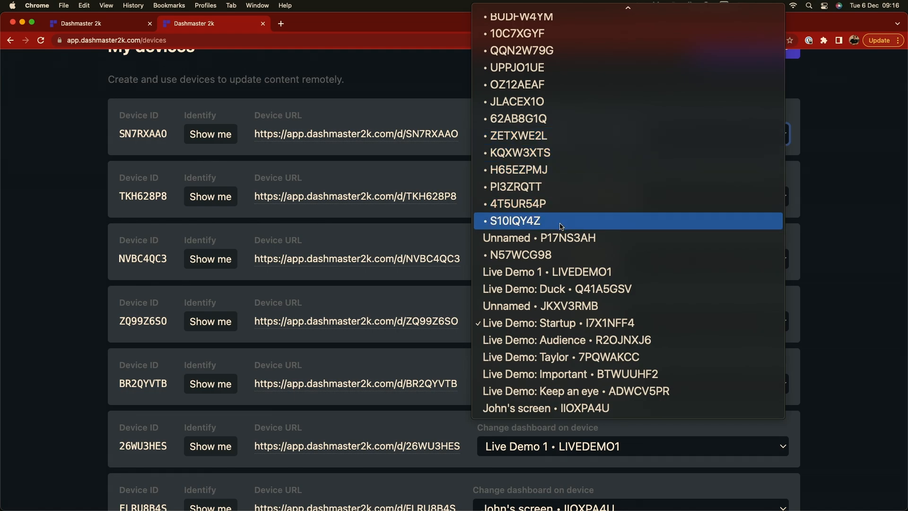
pyautogui.moveTo(580, 323)
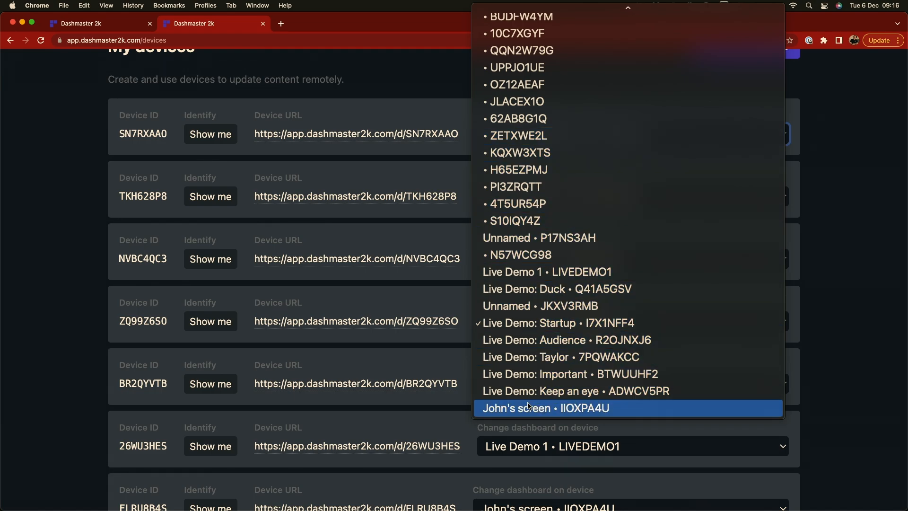
pyautogui.click(545, 408)
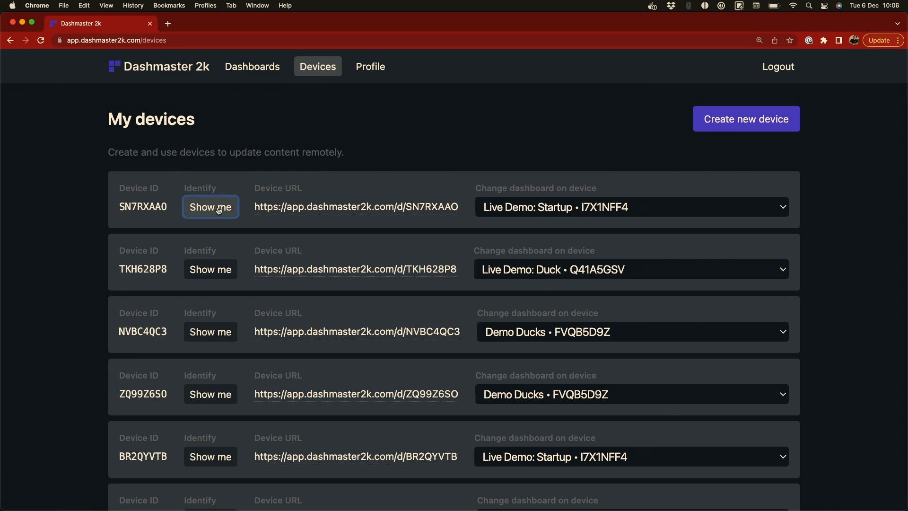
pyautogui.click(210, 207)
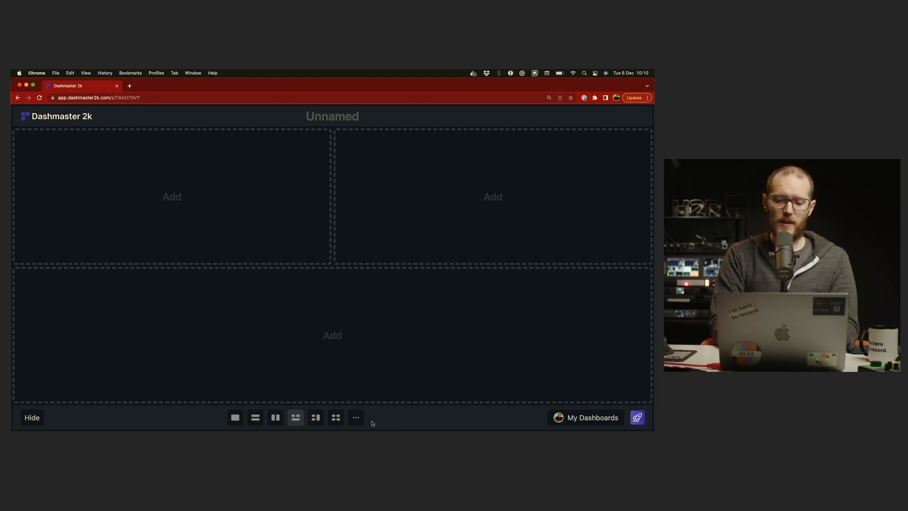
# Choose Custom layout from the dashboard's extra layout options
pyautogui.click(356, 418)
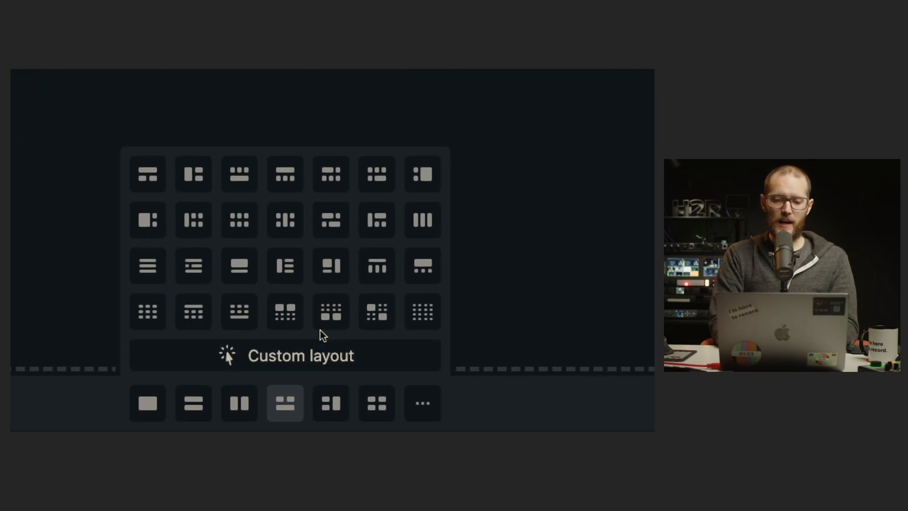
pyautogui.moveTo(422, 220)
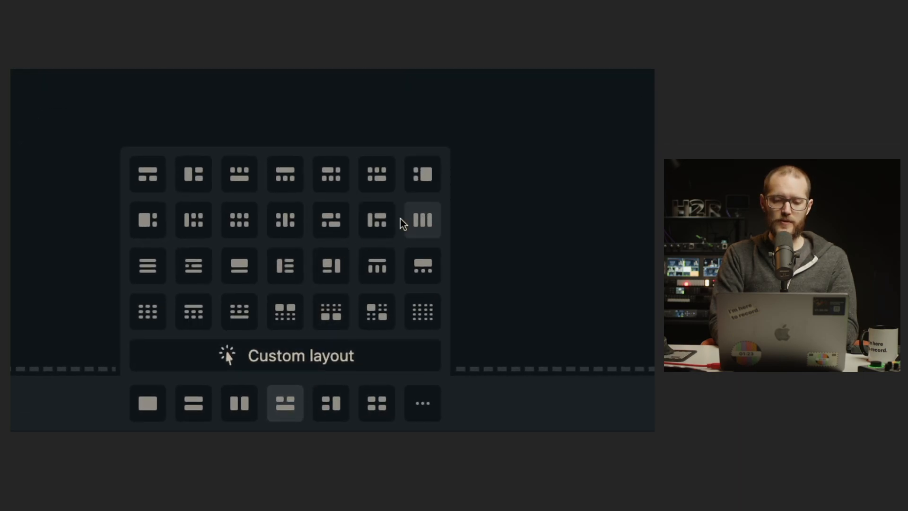
pyautogui.moveTo(331, 266)
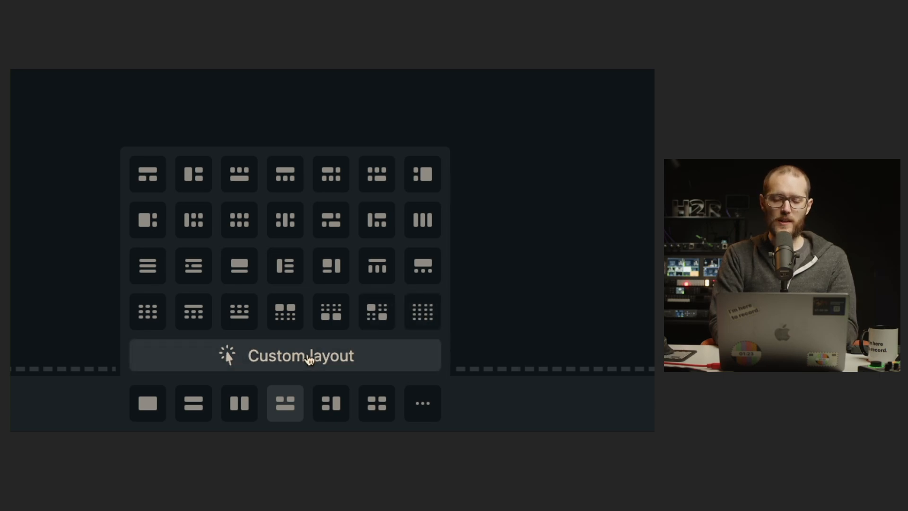
pyautogui.click(285, 355)
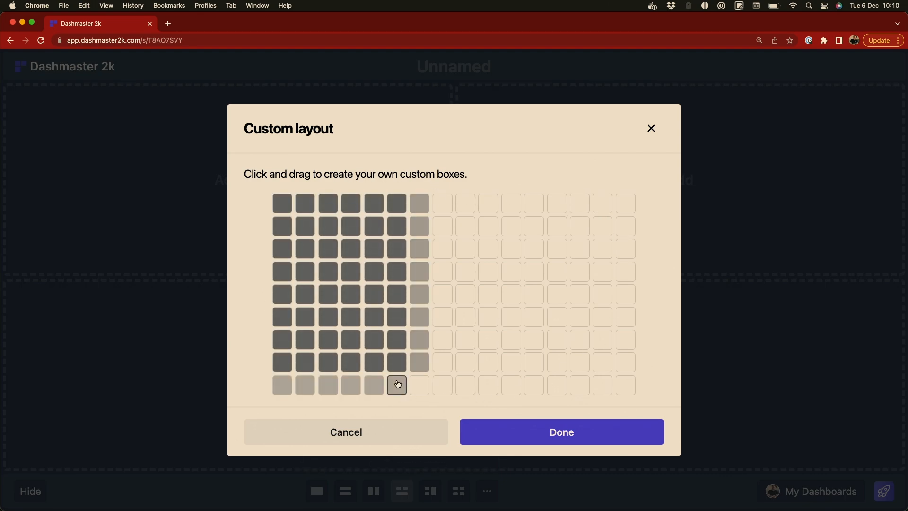
# Draw five boxes (large left, two stacked right, two below) and confirm the layout
pyautogui.moveTo(398, 384); pyautogui.dragTo(419, 294)
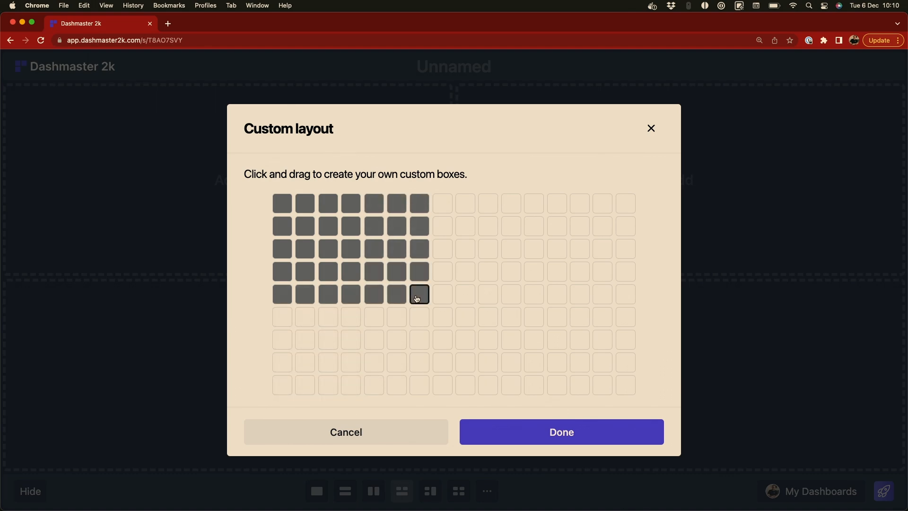
pyautogui.moveTo(282, 203); pyautogui.dragTo(419, 294)
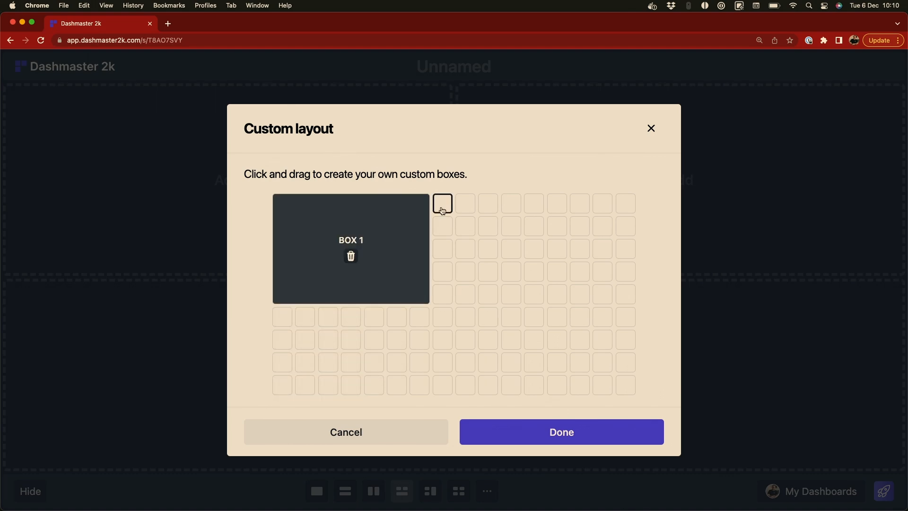
pyautogui.moveTo(442, 203); pyautogui.dragTo(625, 226)
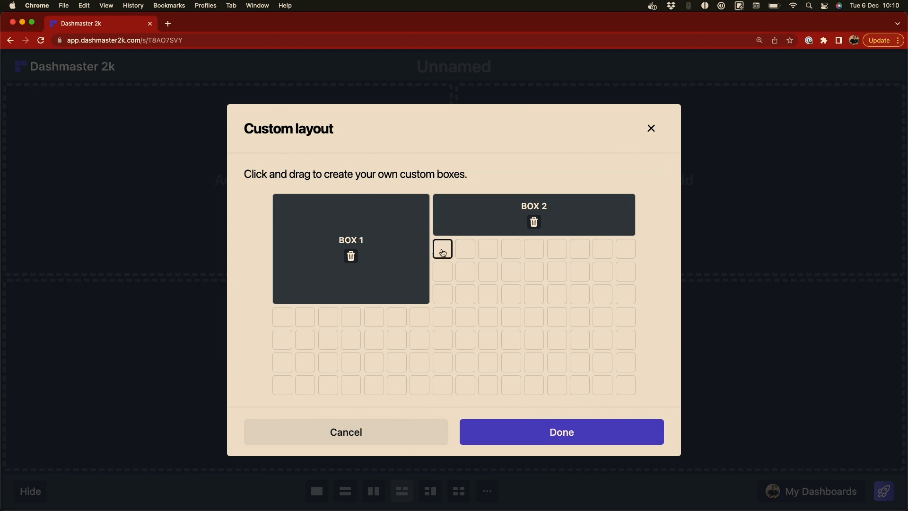
pyautogui.moveTo(442, 248); pyautogui.dragTo(420, 387)
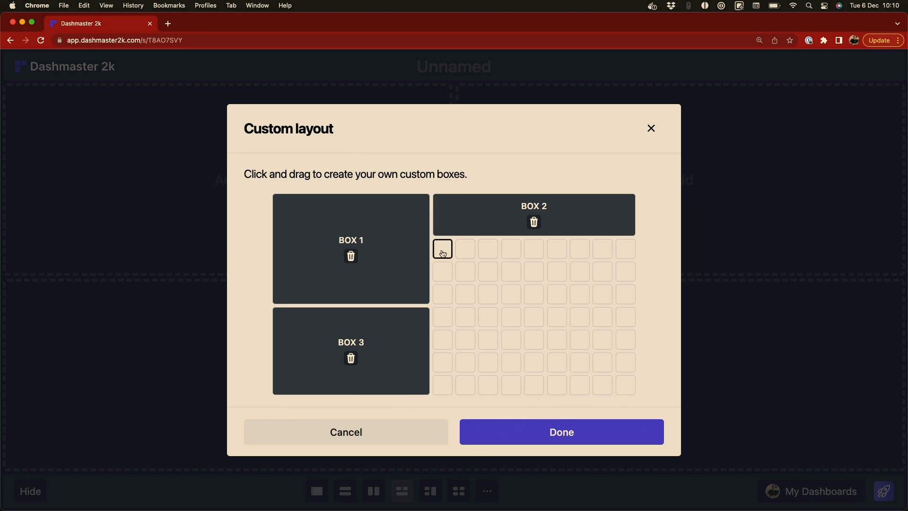
pyautogui.moveTo(442, 248); pyautogui.dragTo(626, 302)
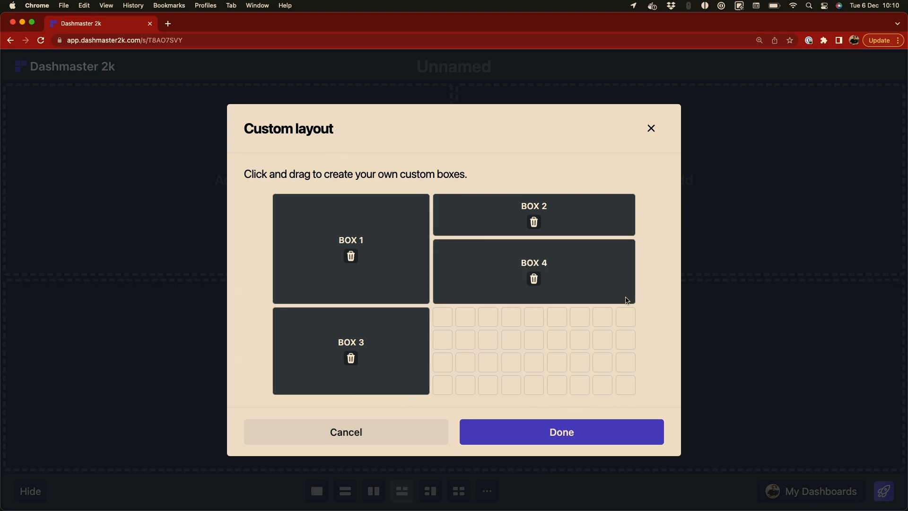
pyautogui.moveTo(442, 315); pyautogui.dragTo(625, 393)
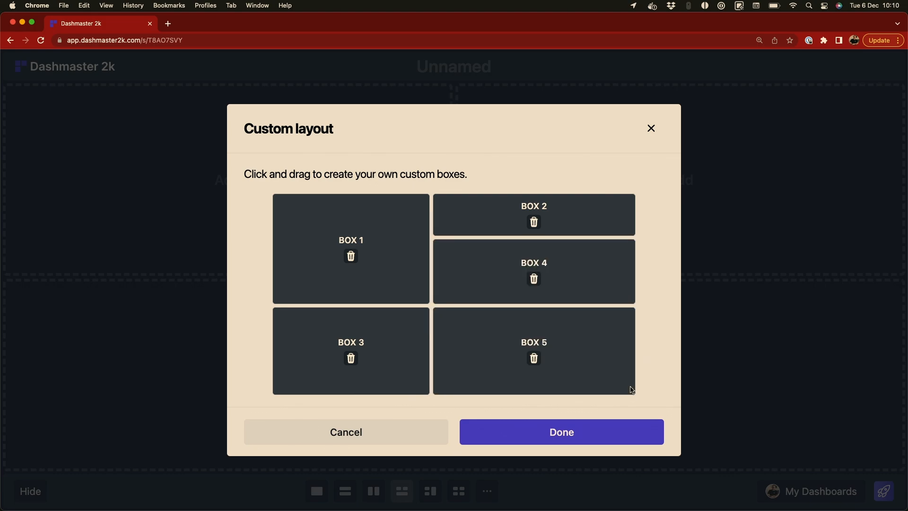
pyautogui.click(561, 431)
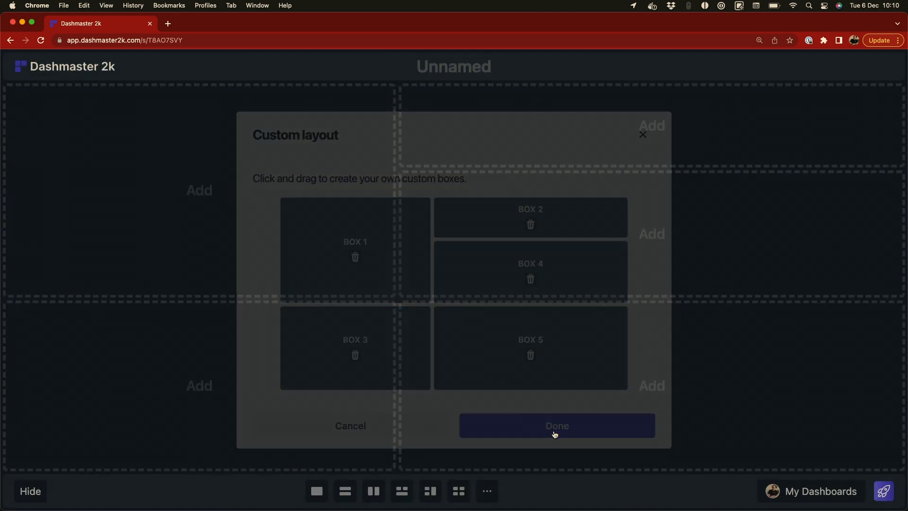
pyautogui.click(555, 425)
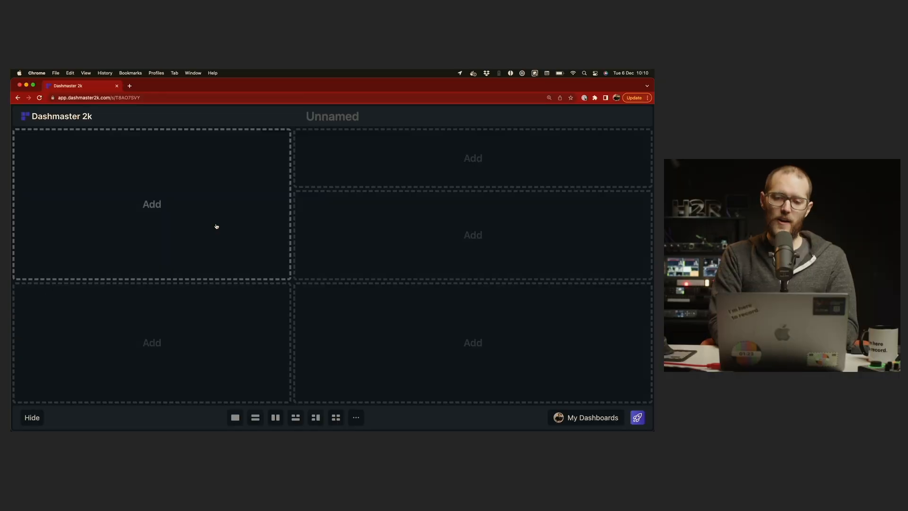
pyautogui.click(152, 204)
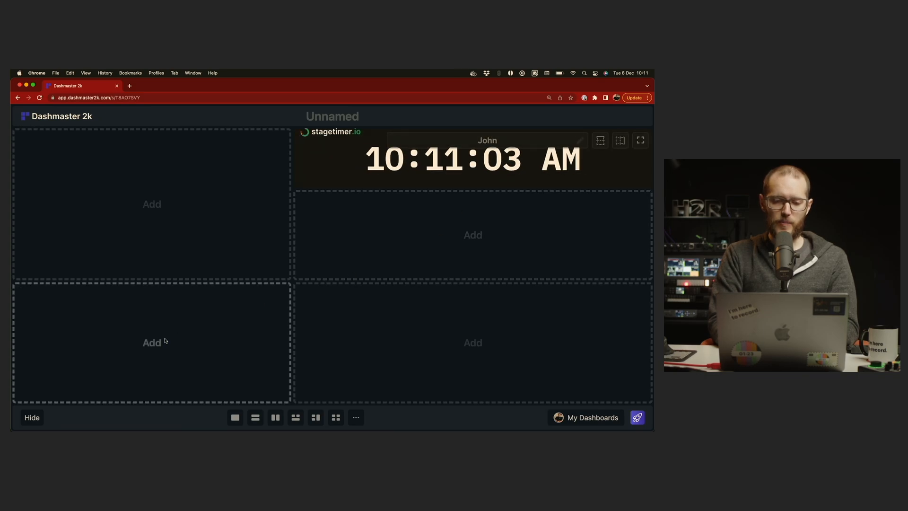
pyautogui.click(152, 342)
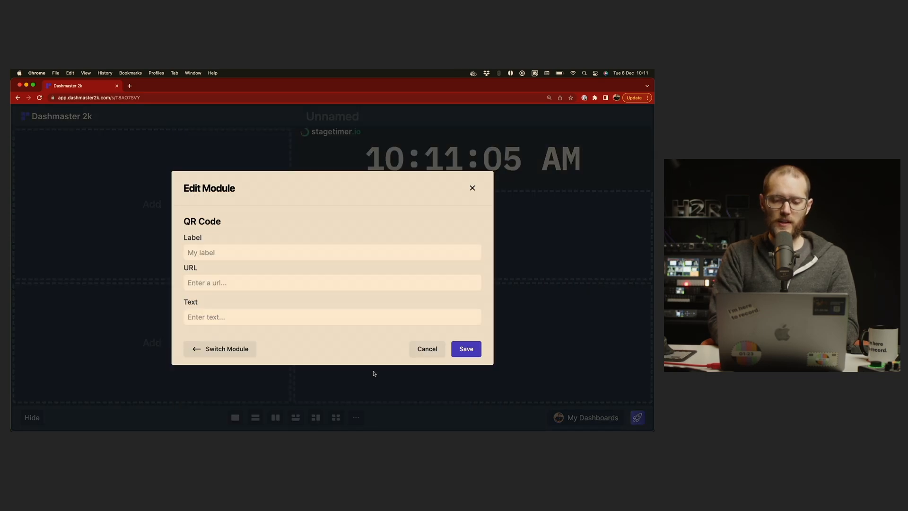
pyautogui.write('https://dashmaster2k.com/')
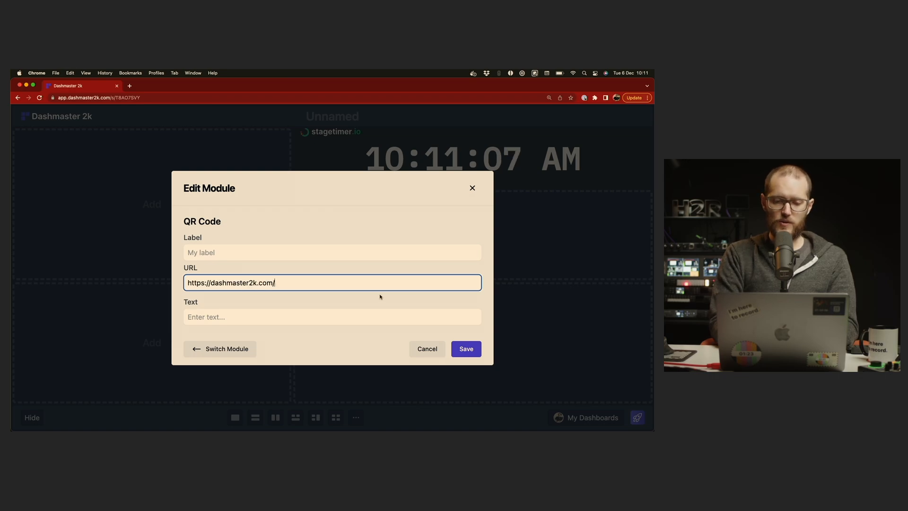
pyautogui.click(465, 348)
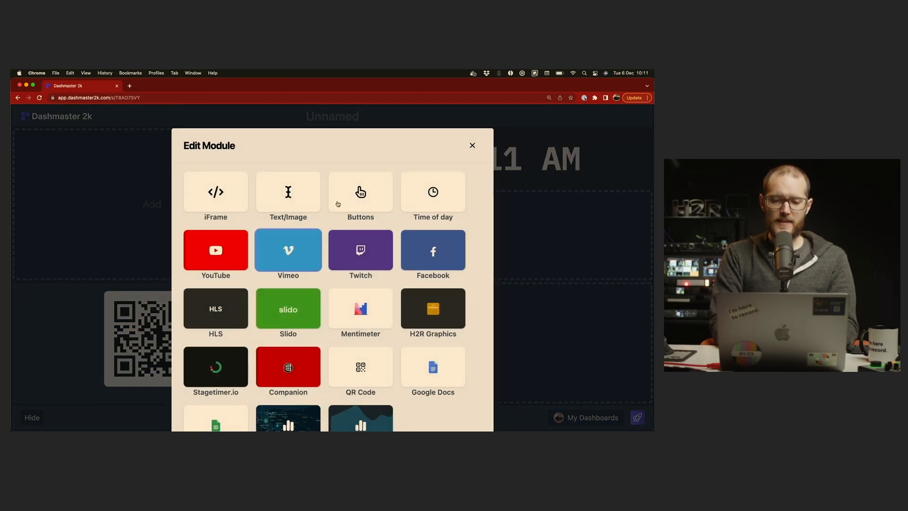
# Add a text module reading 'Here is some' and leave the top-left box empty
pyautogui.click(288, 192)
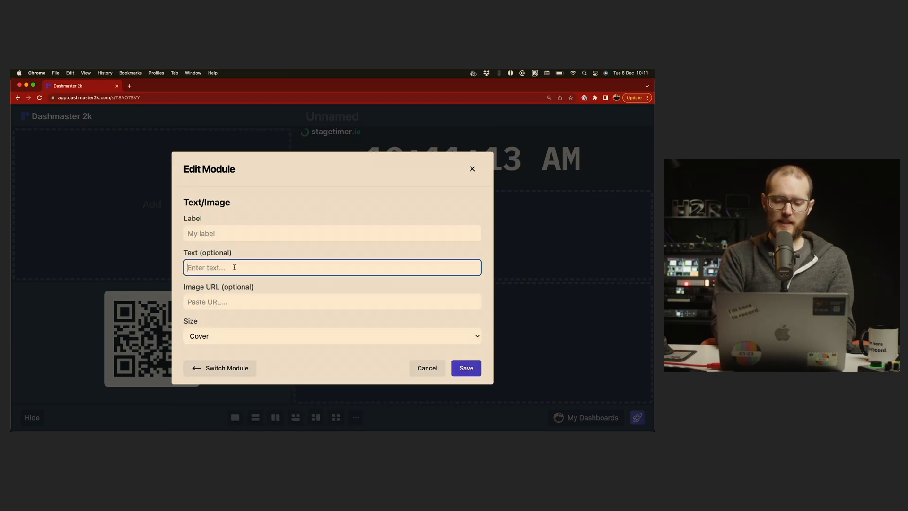
pyautogui.write('Here is some')
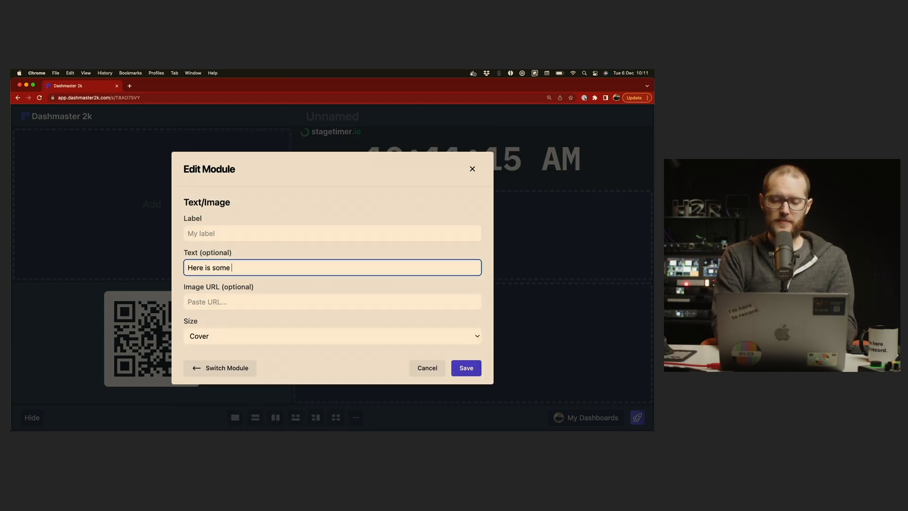
pyautogui.click(466, 368)
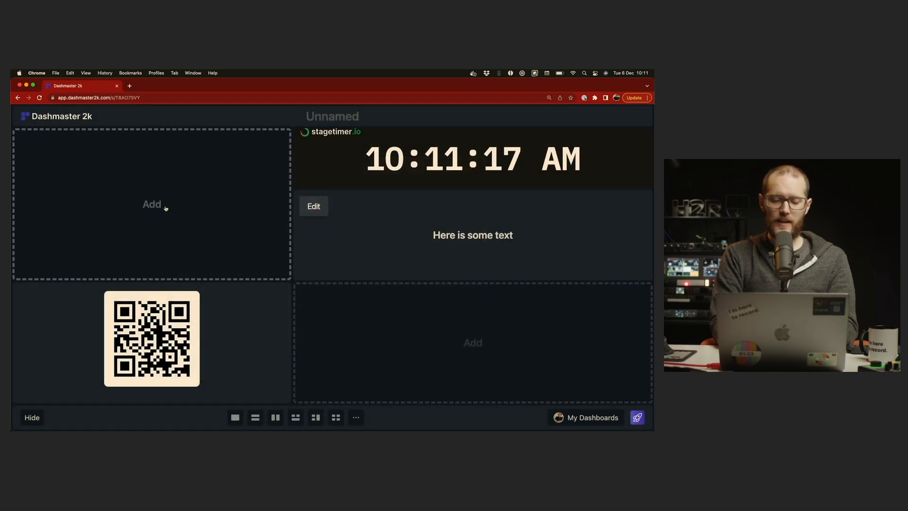
pyautogui.click(152, 204)
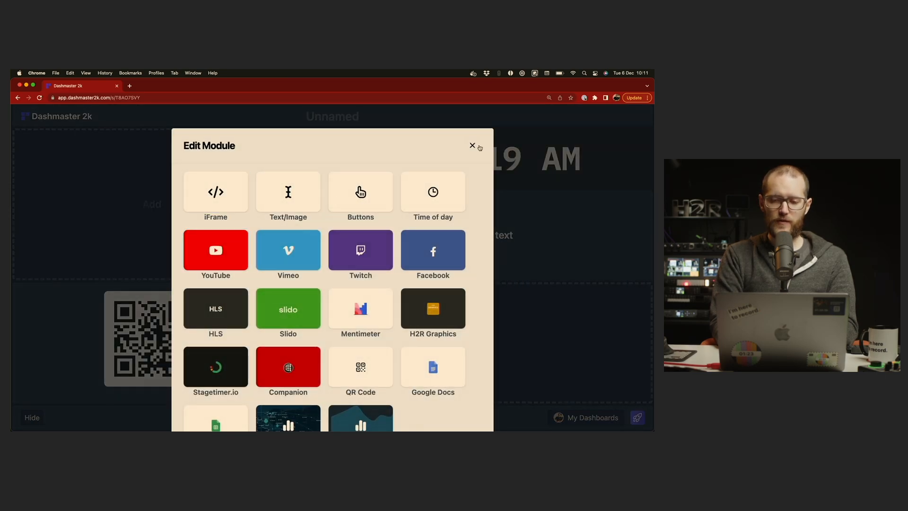
pyautogui.click(472, 145)
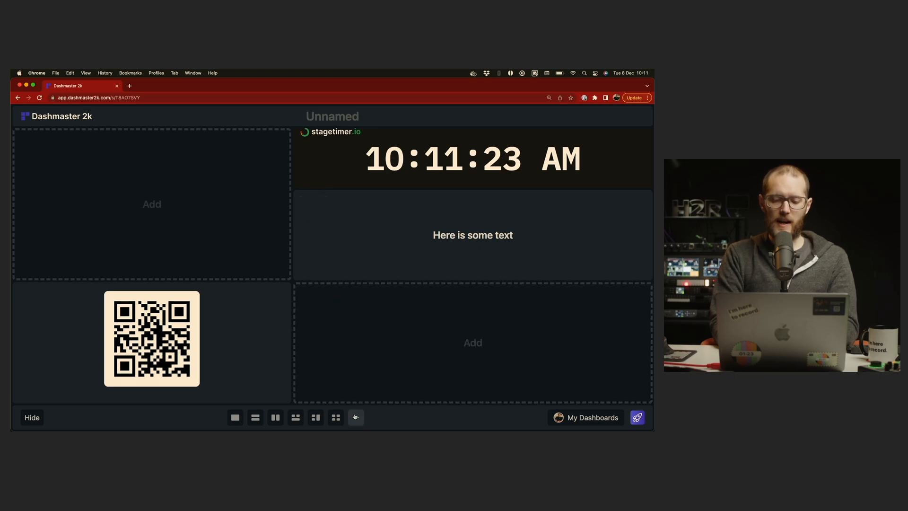
# Delete Box 5 from the custom layout and draw a smaller box in the bottom-right area
pyautogui.click(356, 418)
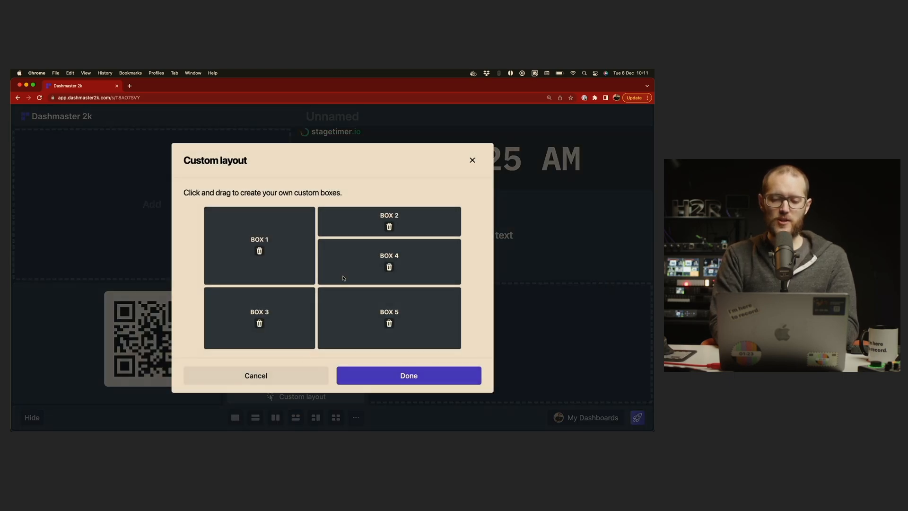
pyautogui.click(389, 324)
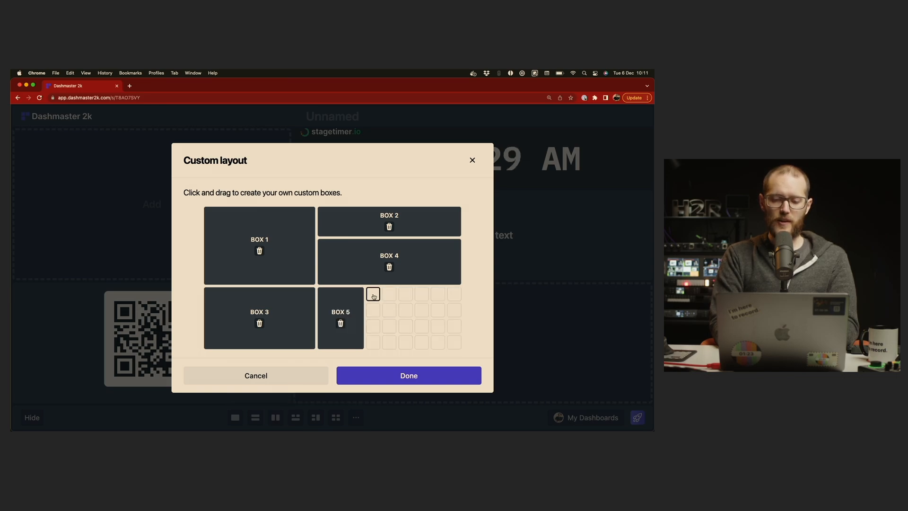
pyautogui.moveTo(373, 294); pyautogui.dragTo(420, 342)
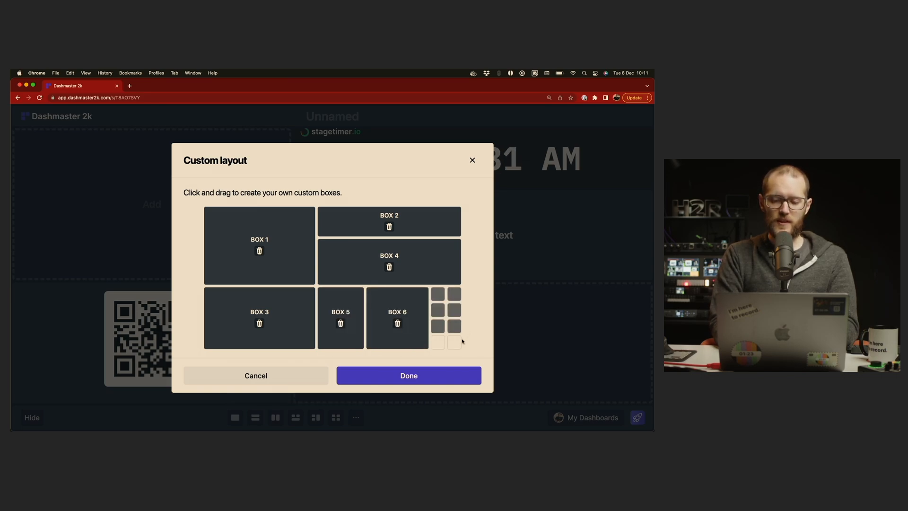
pyautogui.click(408, 375)
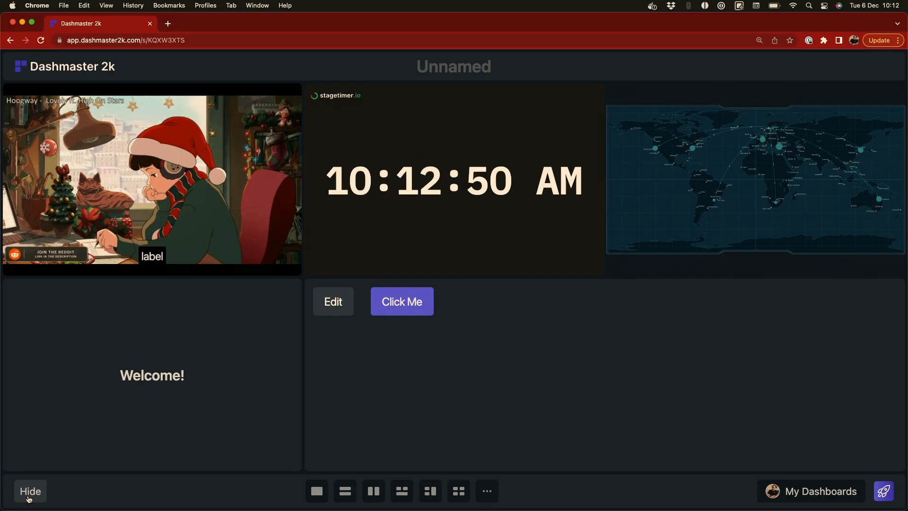
# Hide the dashboard header and bottom bar, then go fullscreen with F11
pyautogui.click(31, 491)
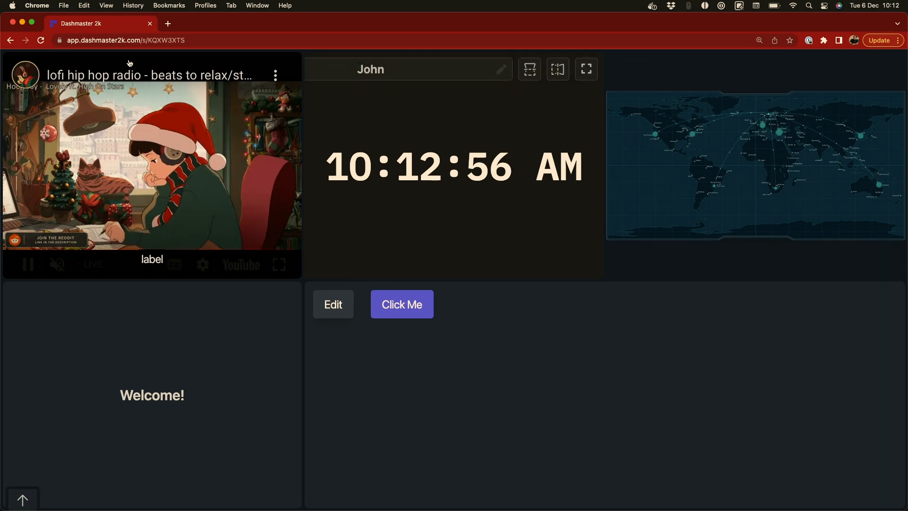
pyautogui.press('F11')
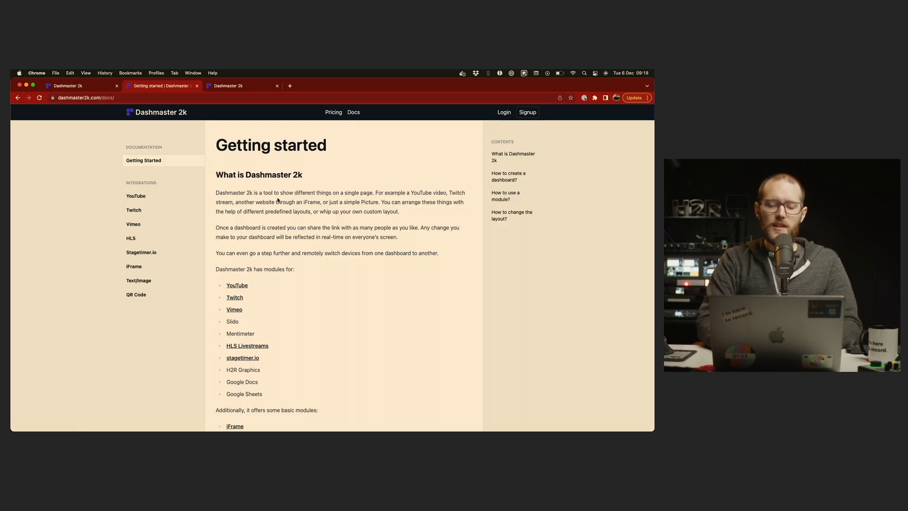
# Scroll the Getting started page to the module list with YouTube, Twitch and Vimeo
pyautogui.scroll(-3)
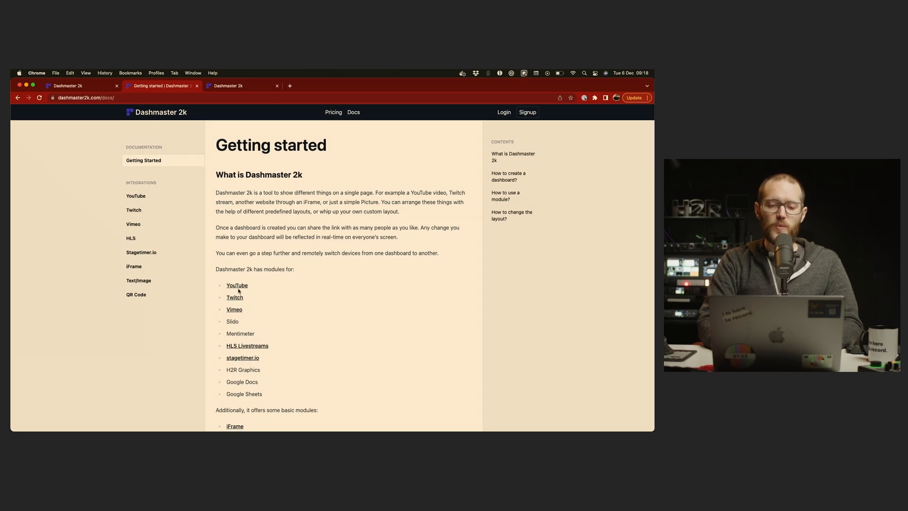
pyautogui.moveTo(315, 276)
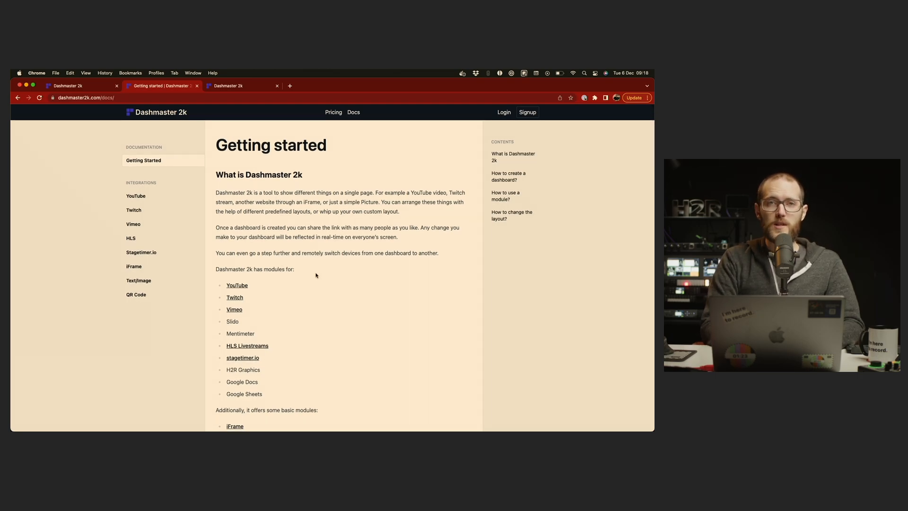